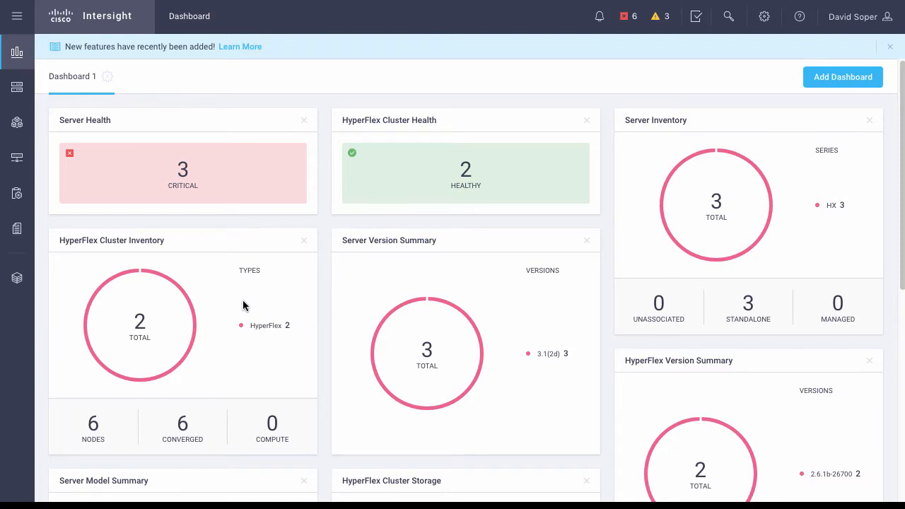
mouse_move(246, 51)
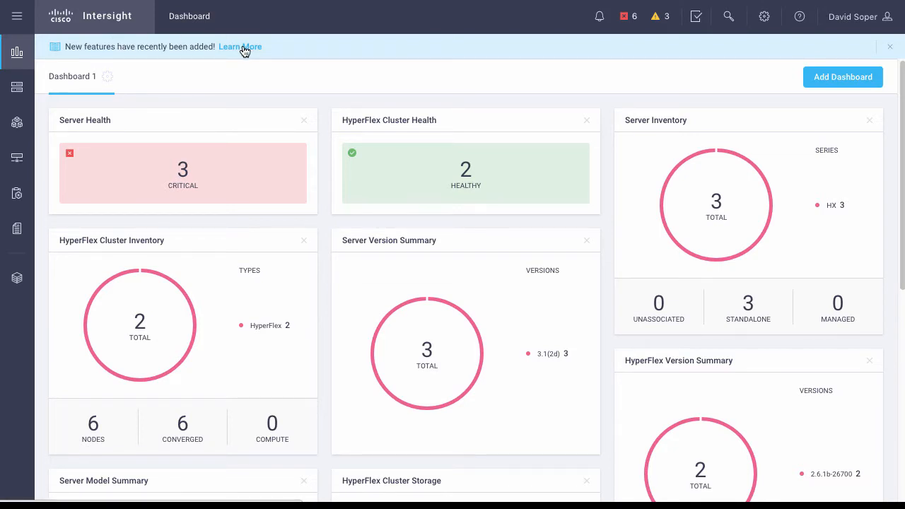
Step: Review and dismiss the summary of newly added Intersight features
left_click(240, 47)
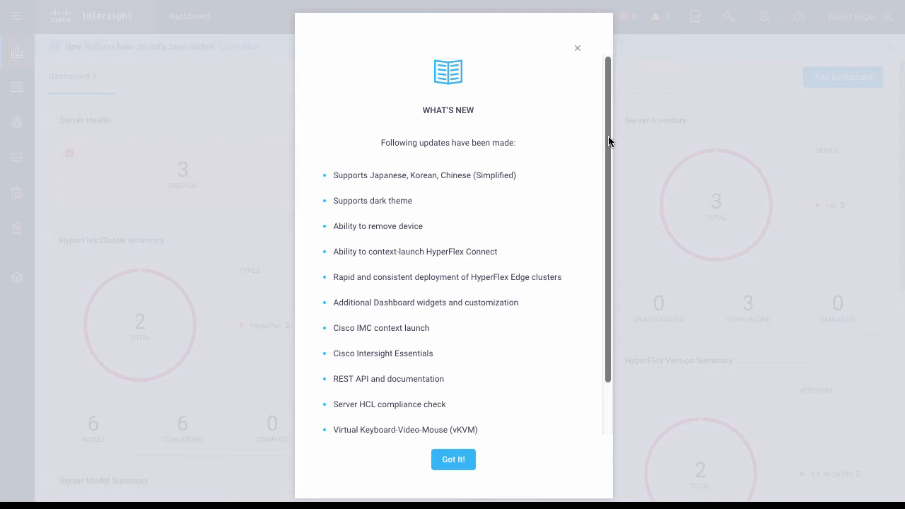
scroll("down", 3)
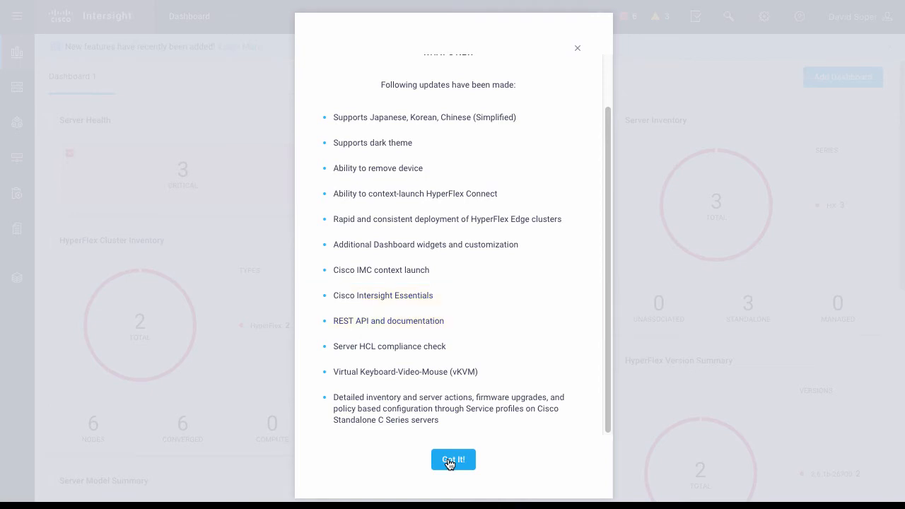
left_click(452, 458)
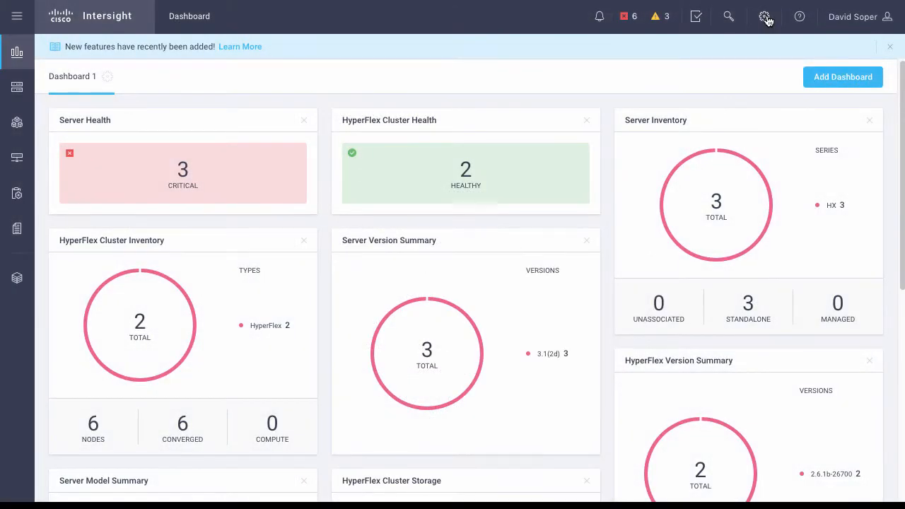
Step: Reach the License page from the settings gear, showing the Essentials tier
left_click(764, 17)
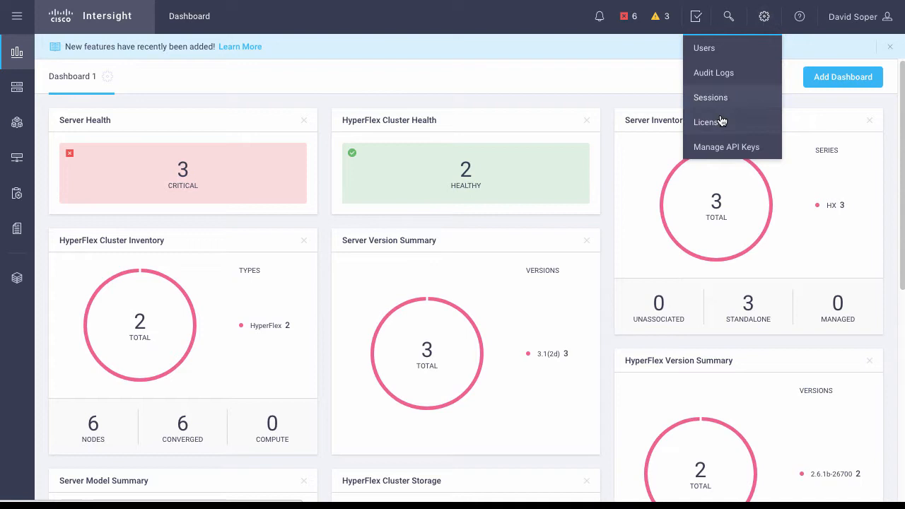
left_click(709, 122)
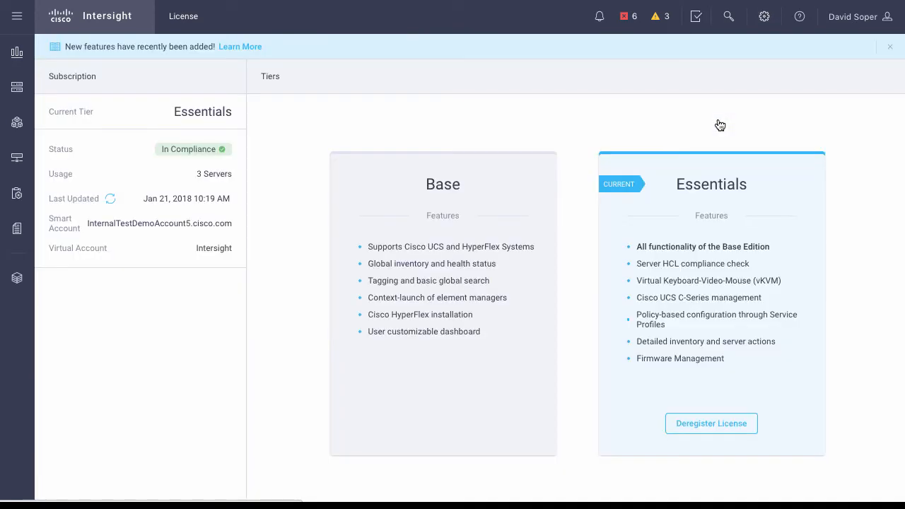
mouse_move(720, 125)
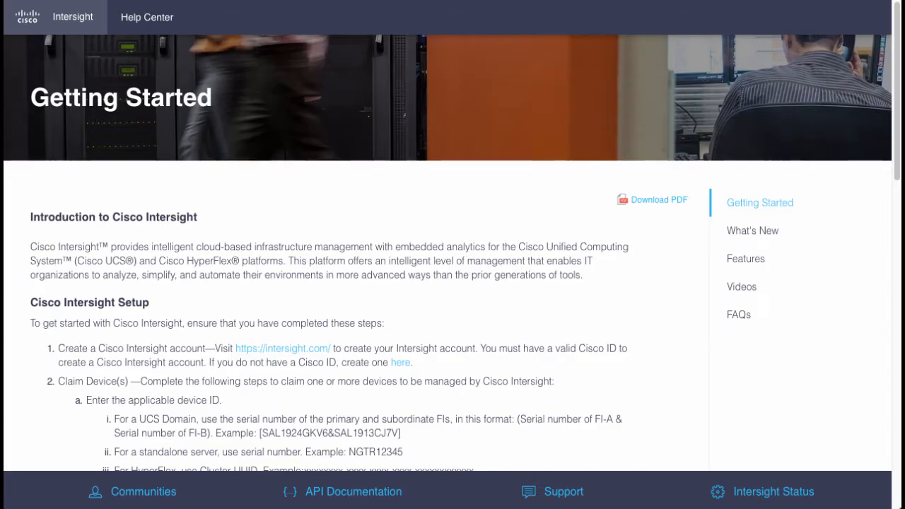
Step: Go from the Getting Started guide to the Intersight API documentation
left_click(354, 492)
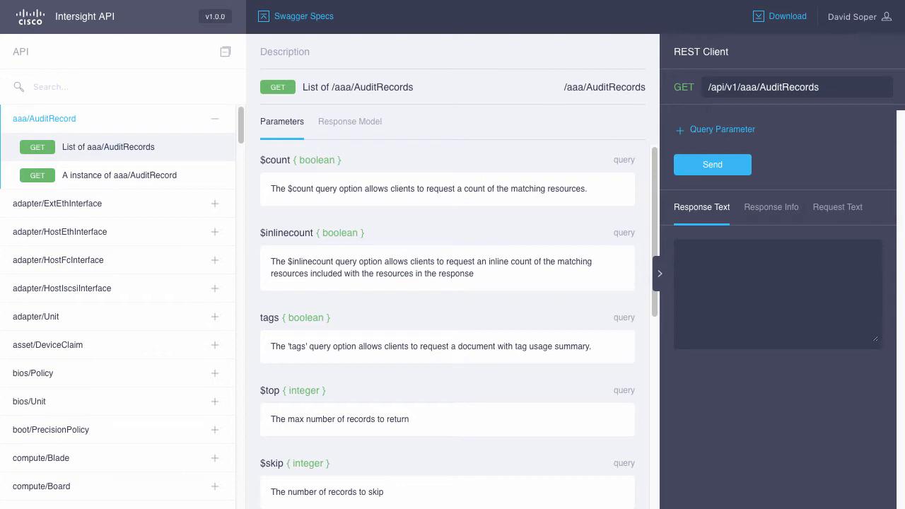
Step: Filter the API sidebar by 'user' and scroll through the iam/Users list response
type("u")
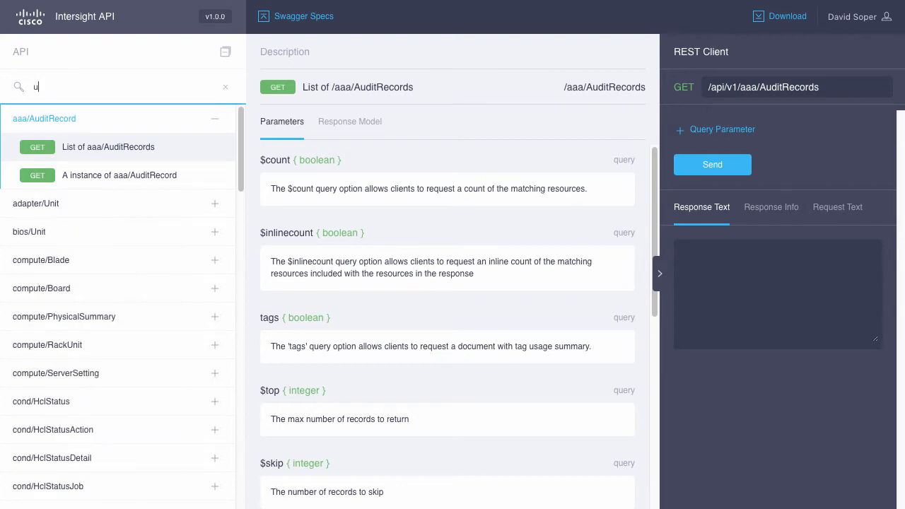
type("ser")
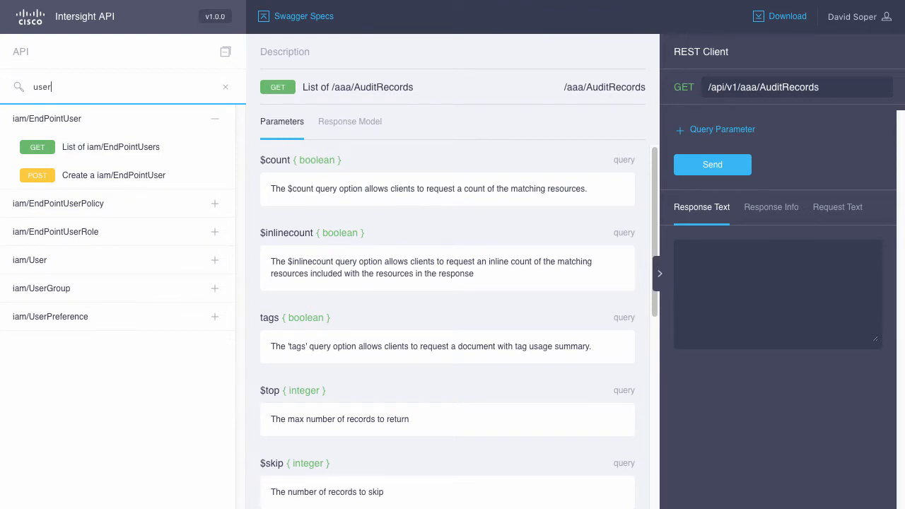
mouse_move(218, 265)
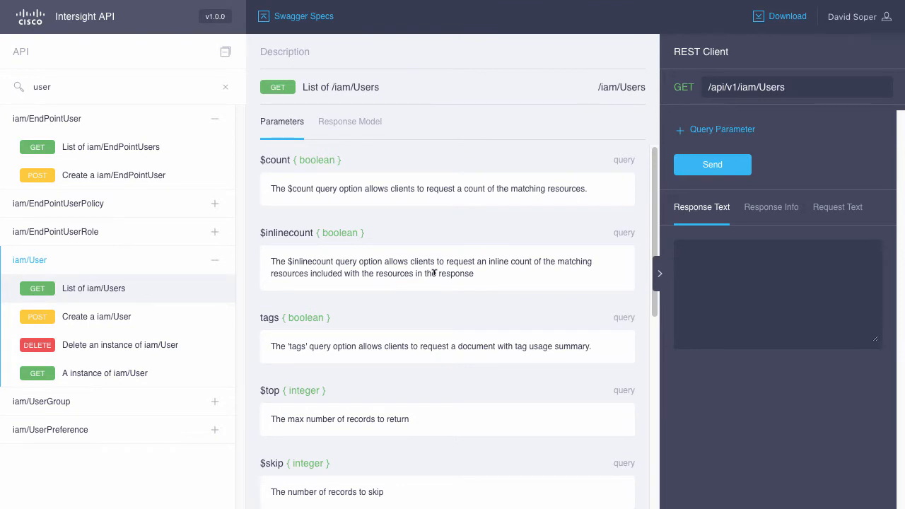
scroll("down", 3)
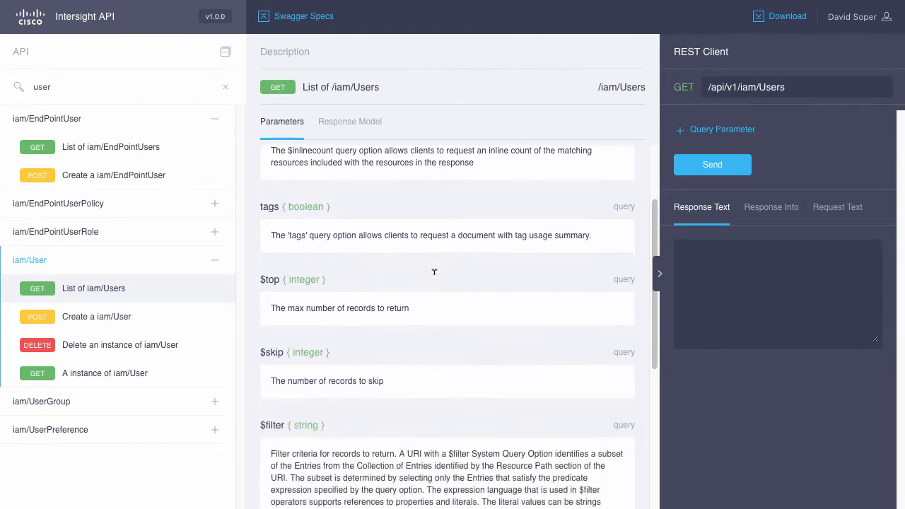
scroll("down", 3)
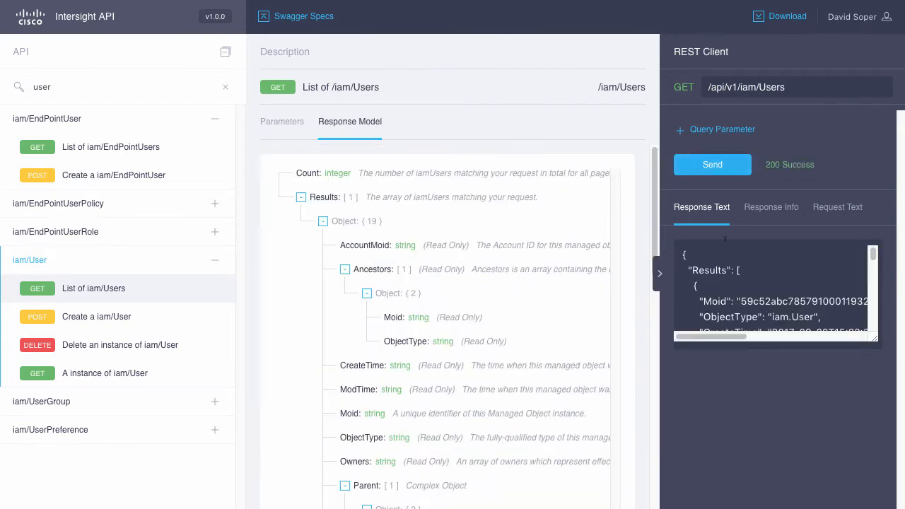
scroll("down", 3)
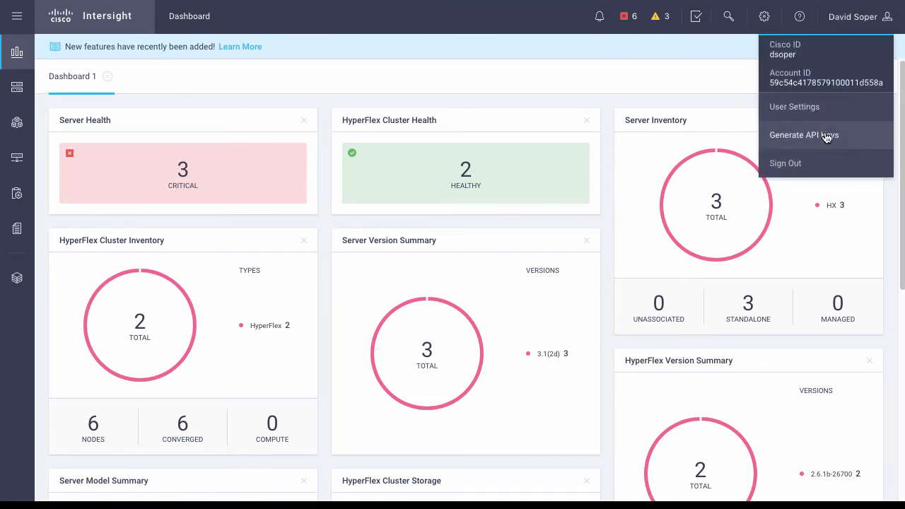
Step: Generate a new API key described as 'Development' and save its secret key to a text file
left_click(803, 136)
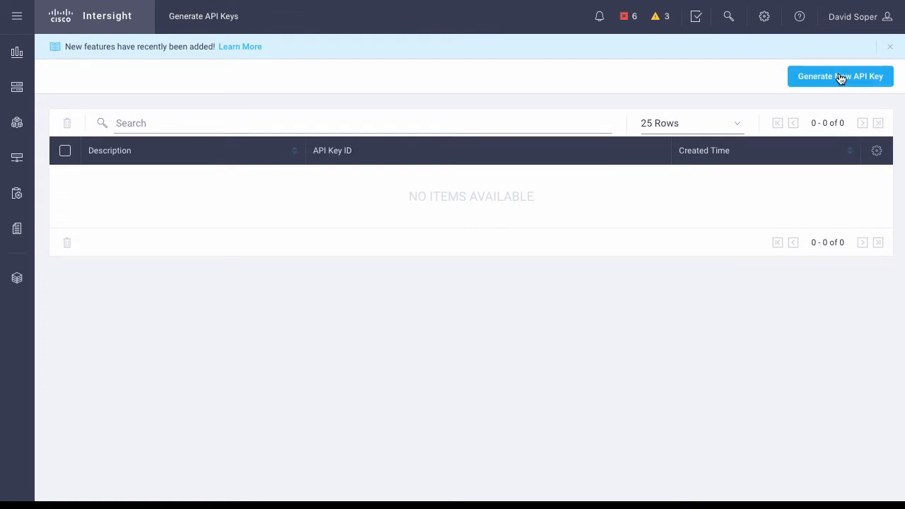
left_click(840, 77)
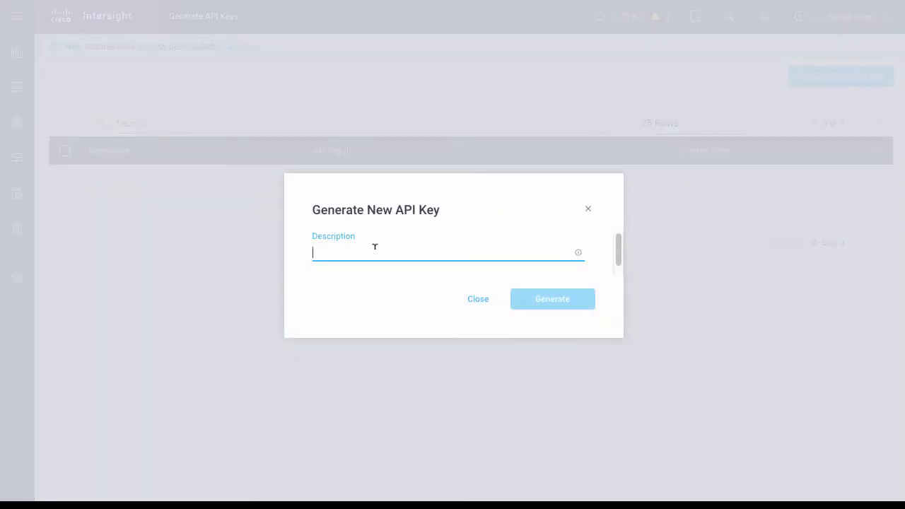
type("Development")
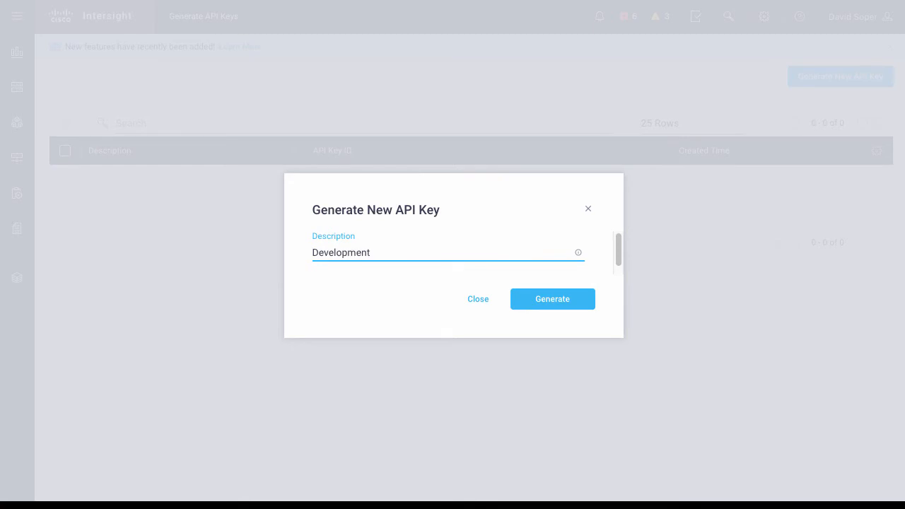
left_click(552, 299)
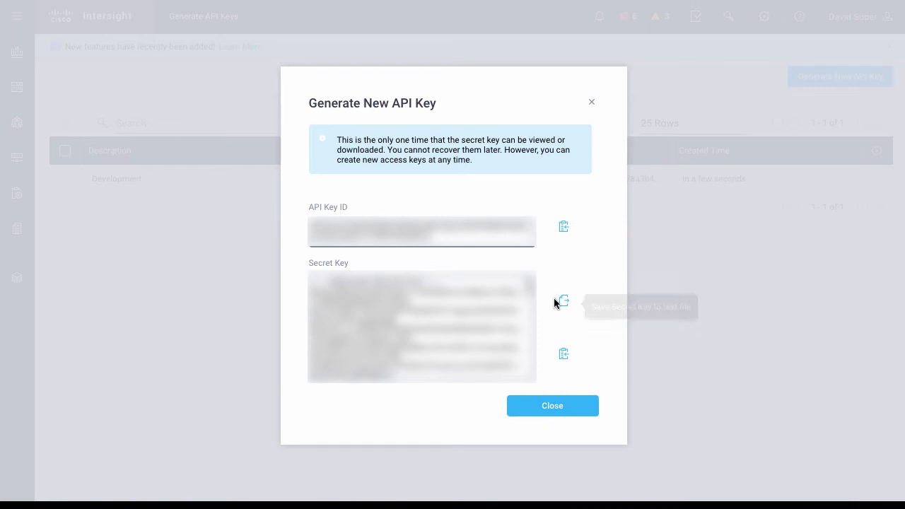
mouse_move(564, 302)
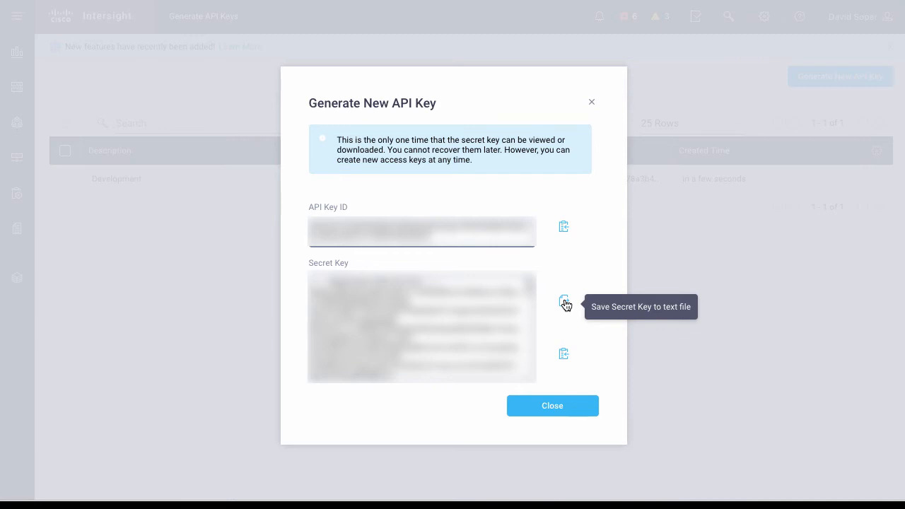
left_click(552, 404)
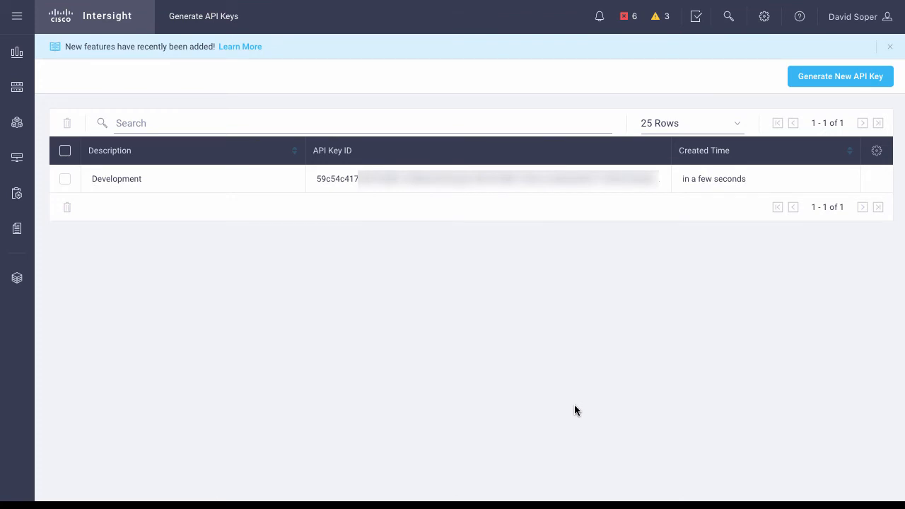
mouse_move(770, 33)
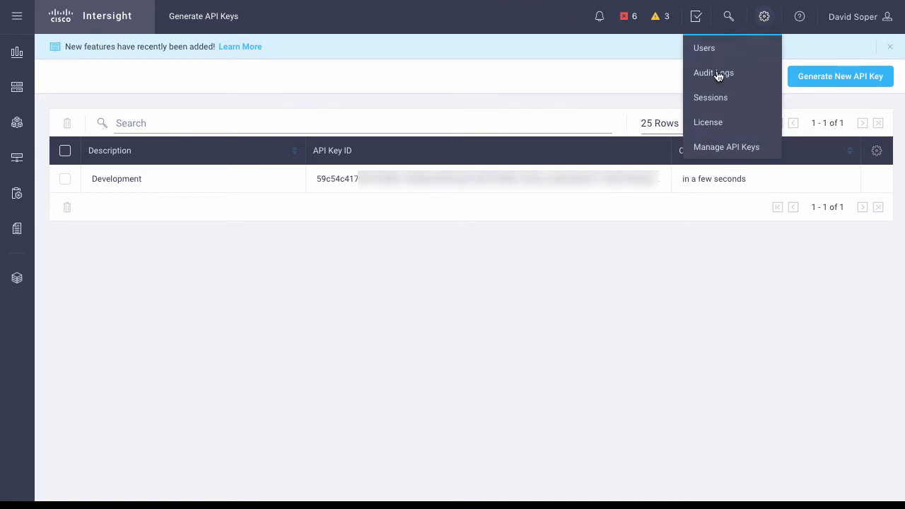
mouse_move(727, 147)
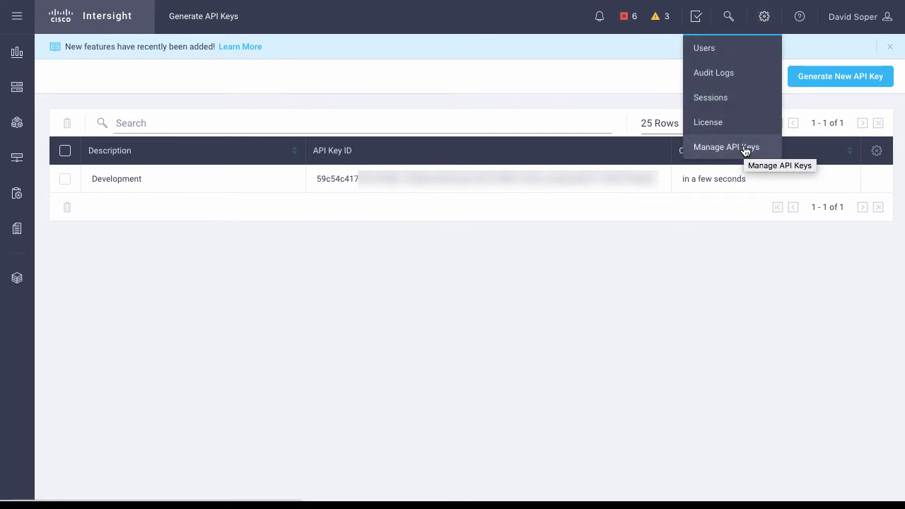
Step: View the Manage API Keys list with the Development key, then return to the dashboard
left_click(726, 147)
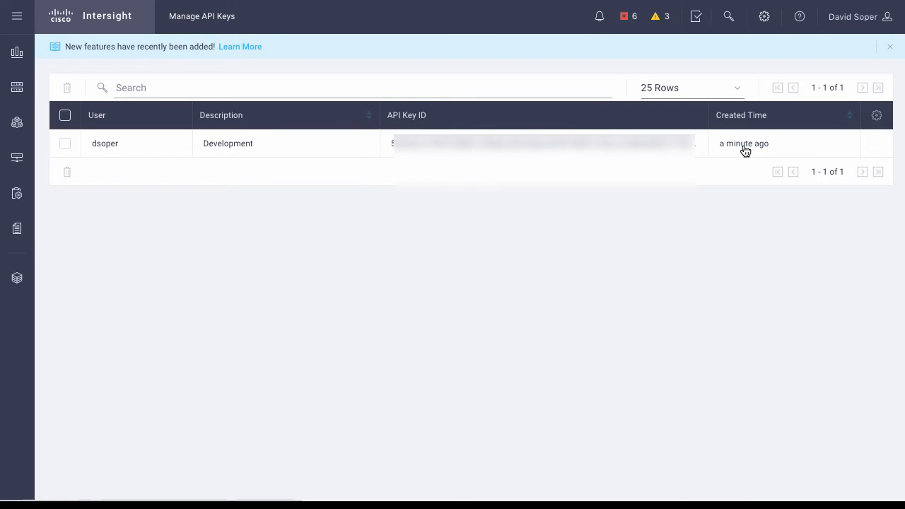
mouse_move(390, 141)
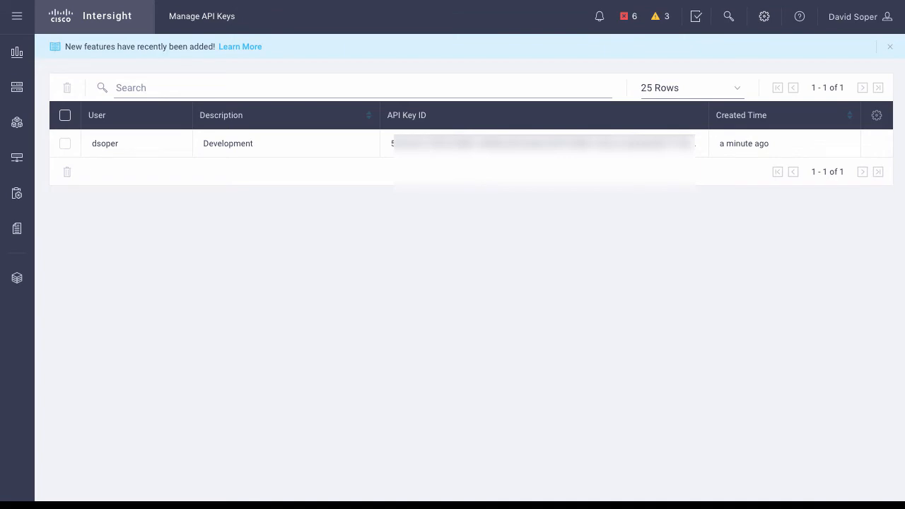
left_click(17, 50)
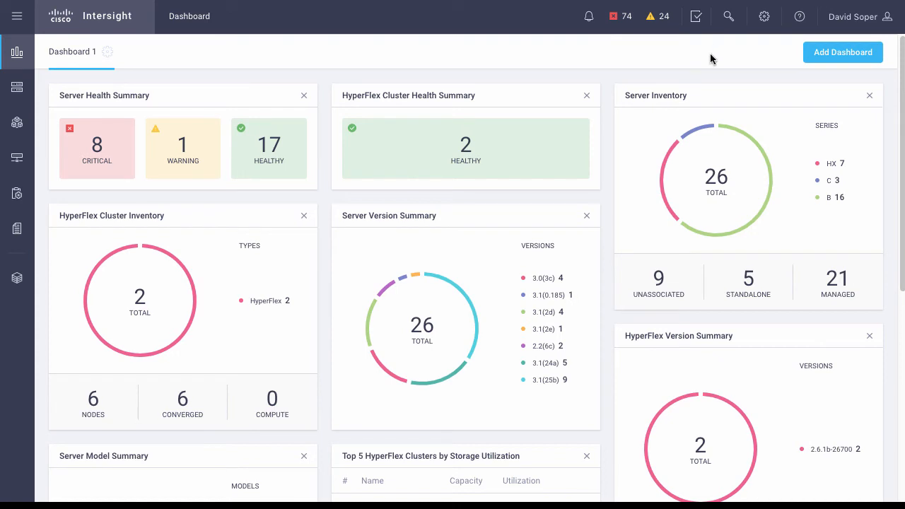
mouse_move(764, 64)
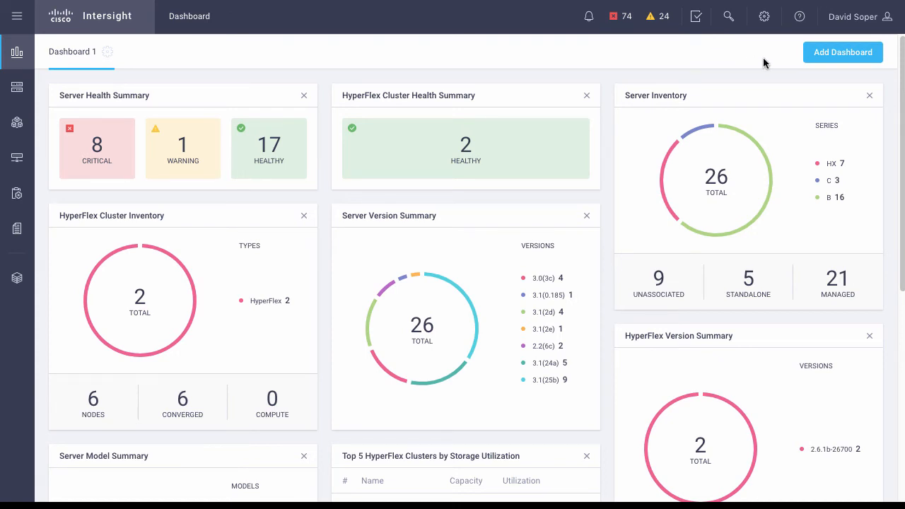
mouse_move(764, 17)
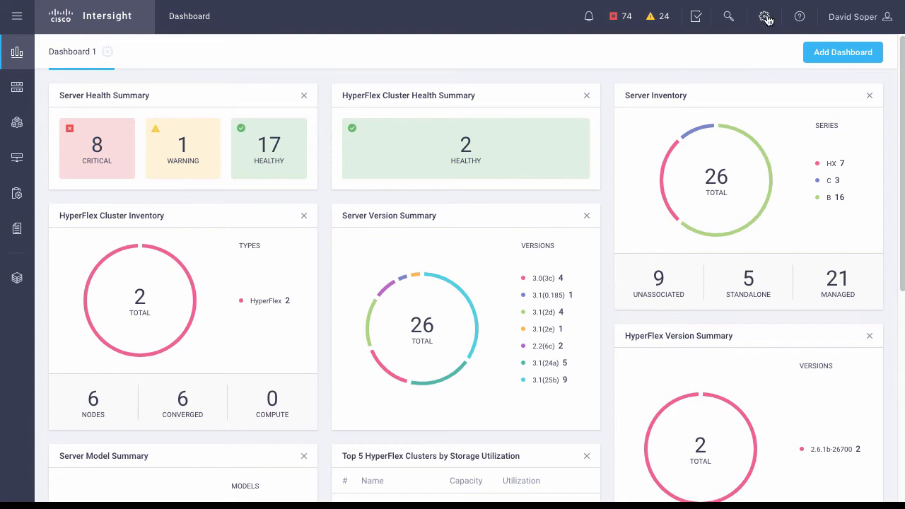
Step: Go to the Users list from the account settings gear
left_click(763, 17)
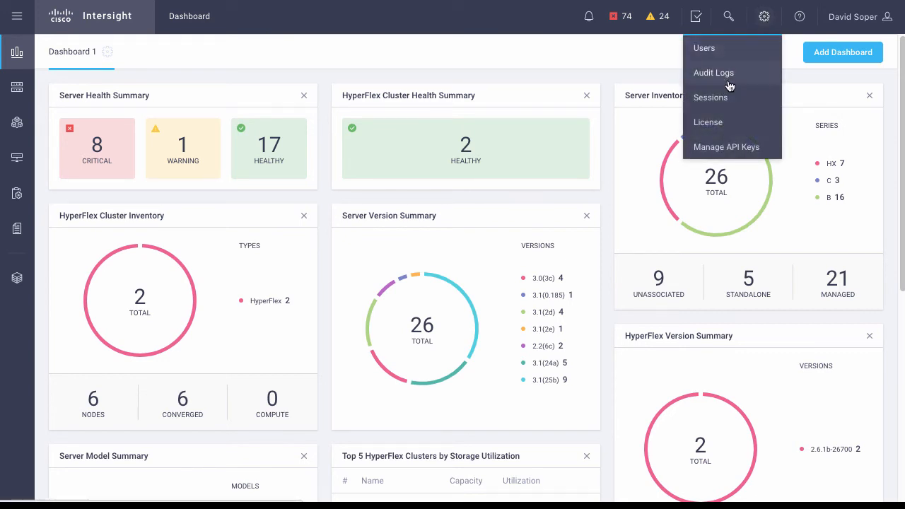
left_click(713, 72)
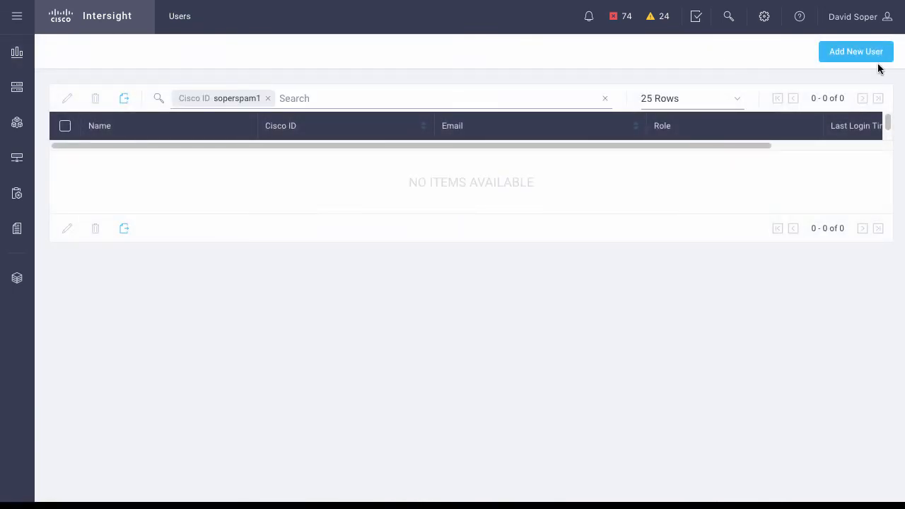
mouse_move(598, 76)
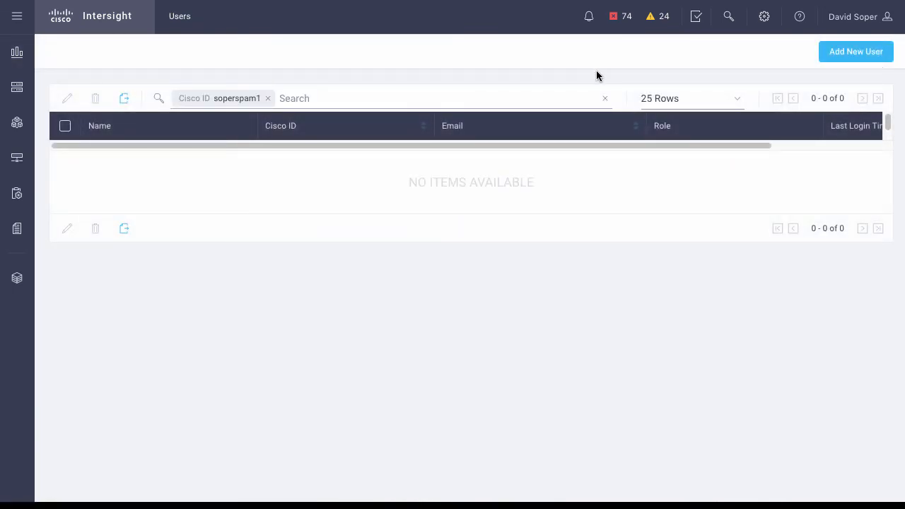
Step: Bring up the browser's developer tools beside the Users page via Inspect
right_click(597, 76)
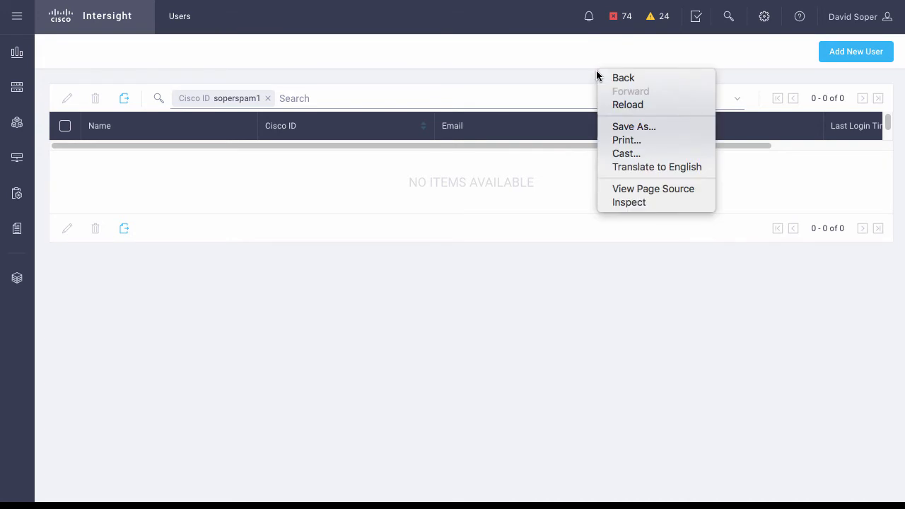
mouse_move(639, 202)
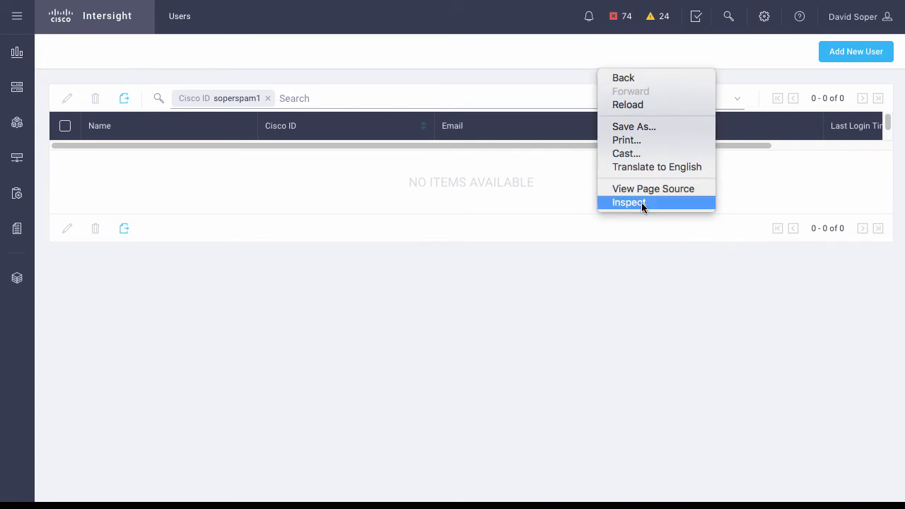
left_click(627, 202)
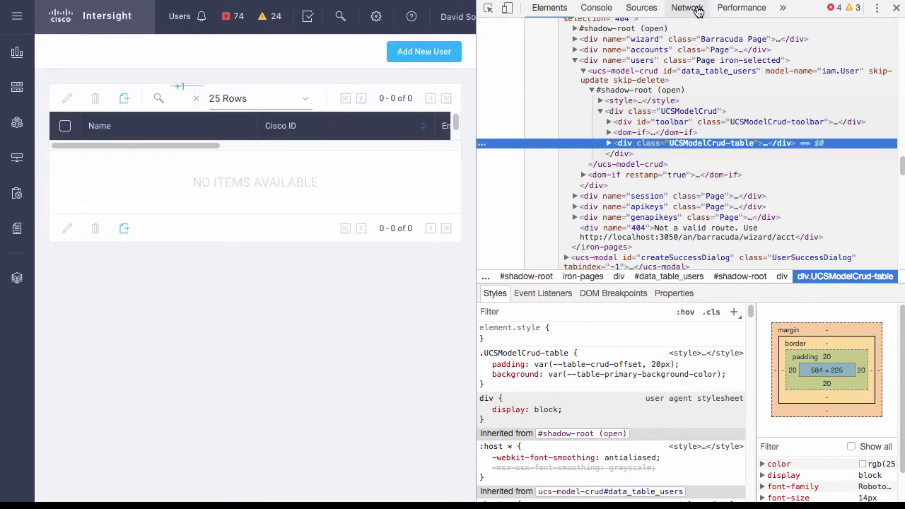
Step: Switch DevTools to the Network panel to record requests
left_click(688, 9)
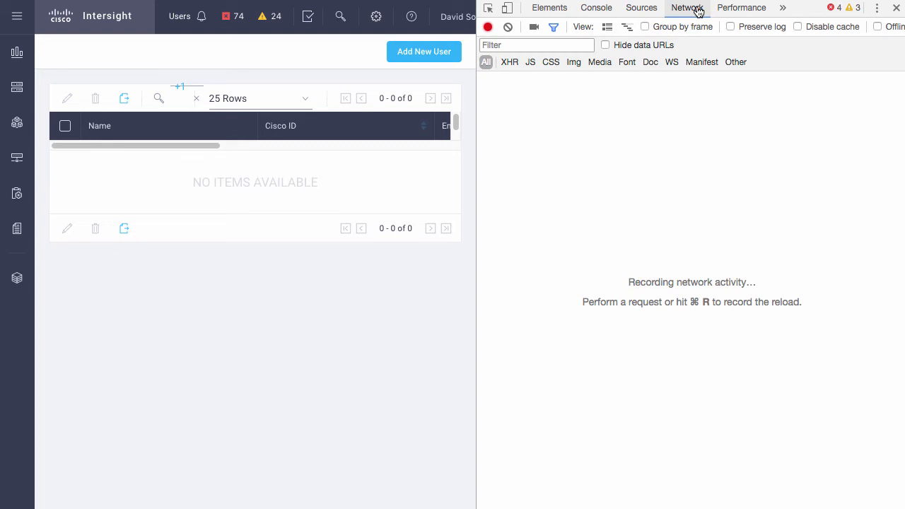
mouse_move(416, 51)
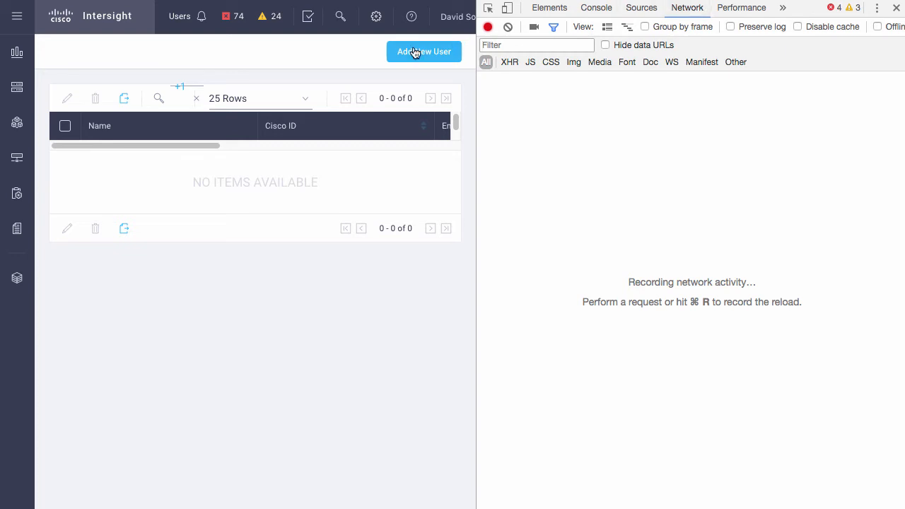
Step: Add new user soperspam1 with the Read-Only role and save it
left_click(424, 51)
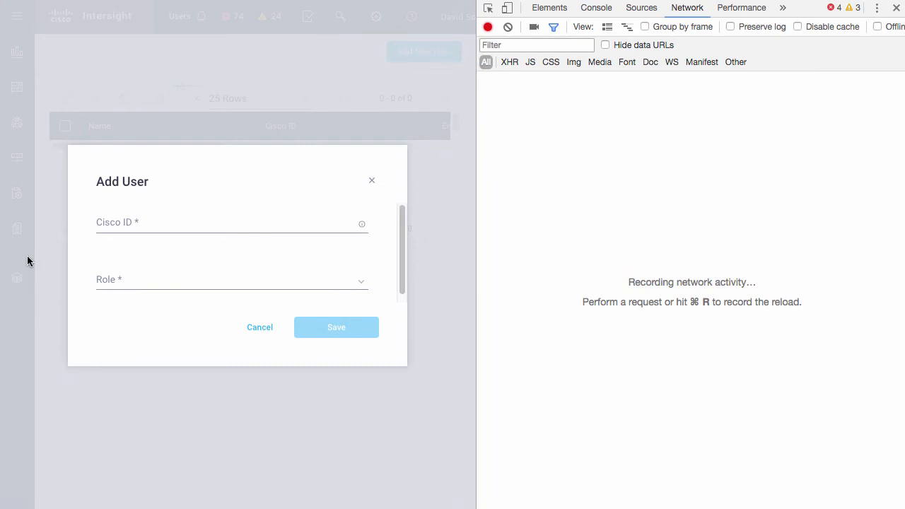
left_click(227, 223)
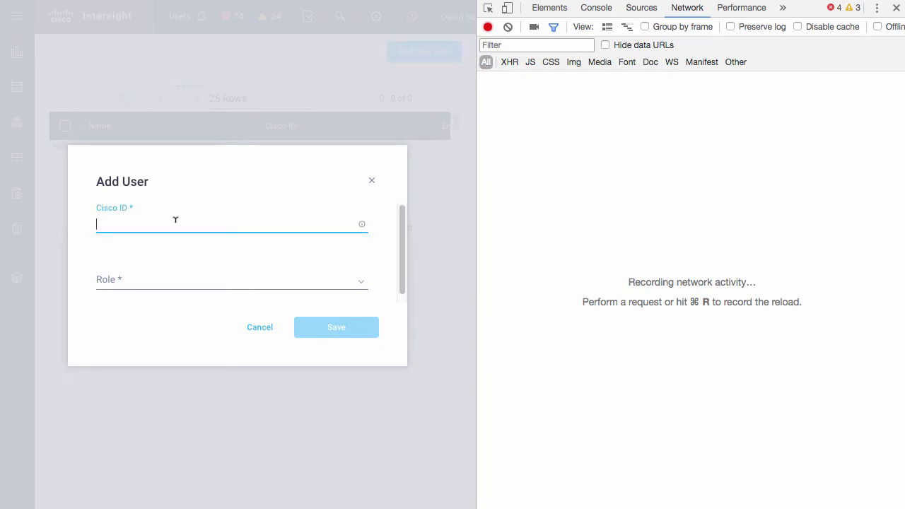
type("soperspa")
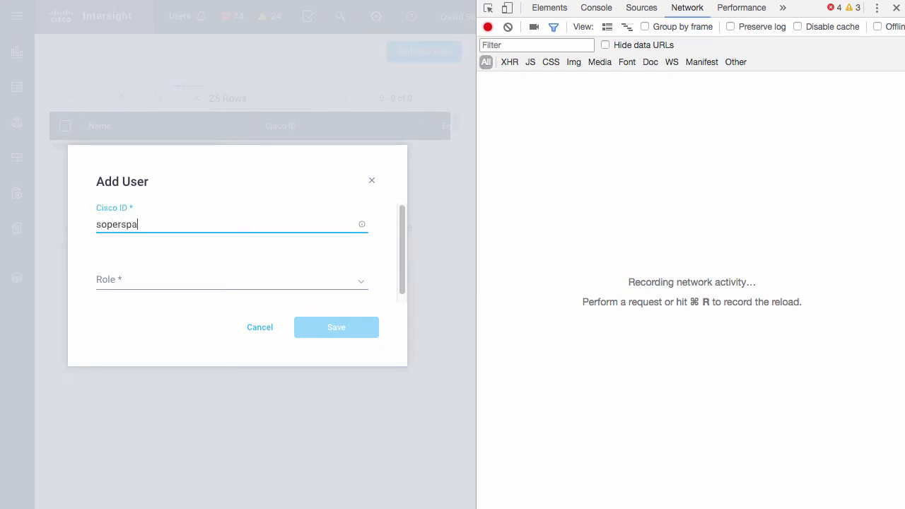
type("m1")
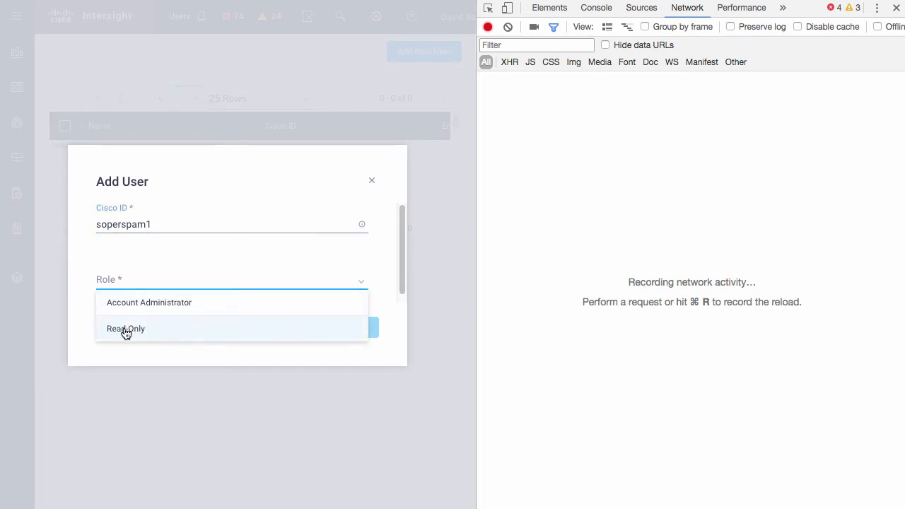
left_click(125, 328)
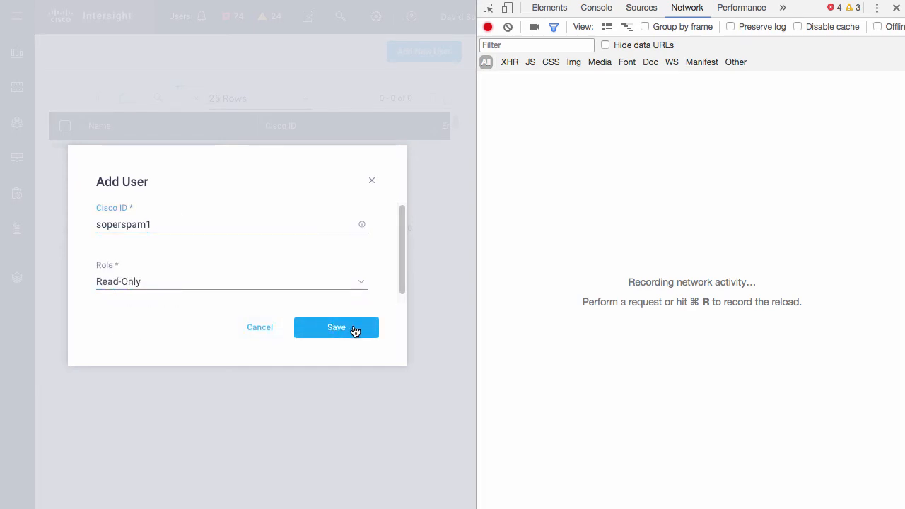
left_click(337, 326)
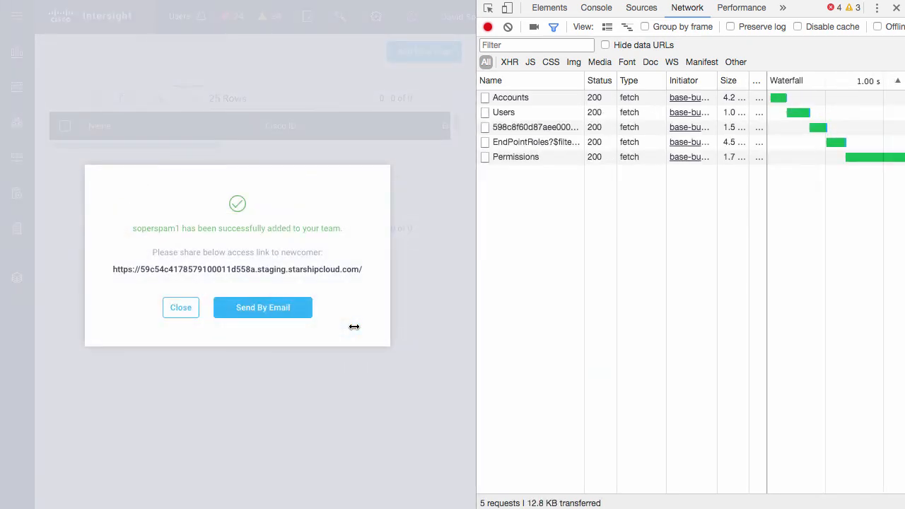
mouse_move(510, 98)
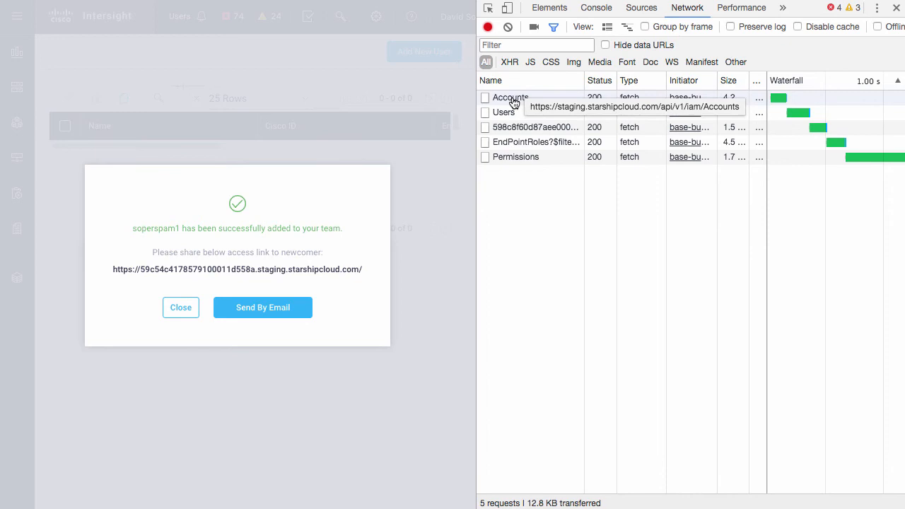
Step: Inspect headers of the Accounts, Users, Roles, EndPointRoles and Permissions requests, then dismiss the success message
left_click(509, 96)
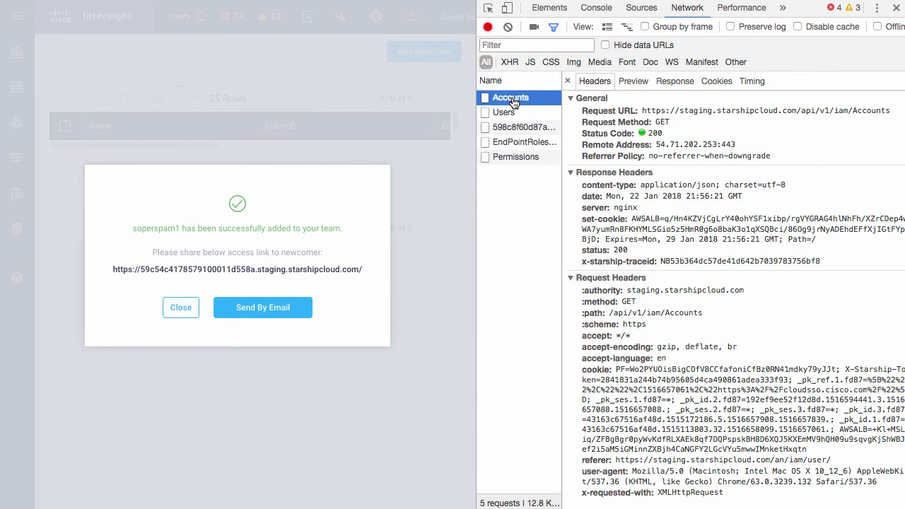
mouse_move(503, 114)
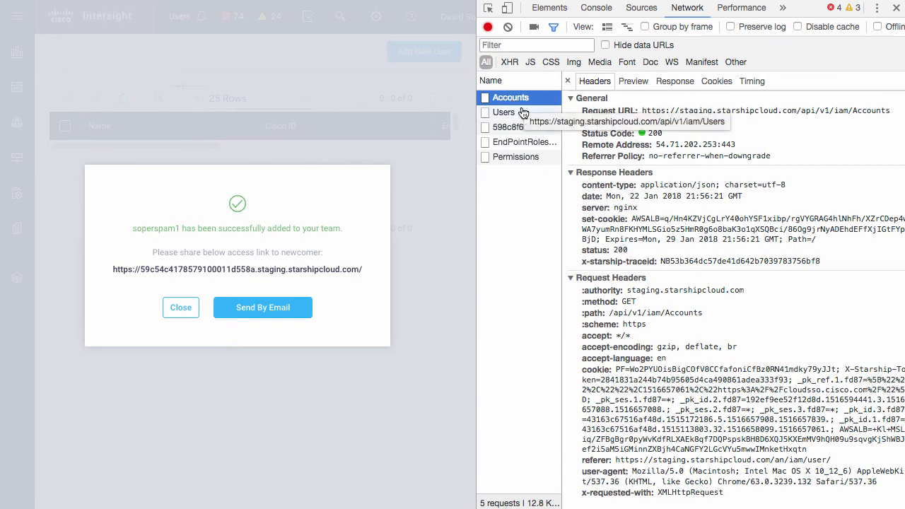
left_click(504, 113)
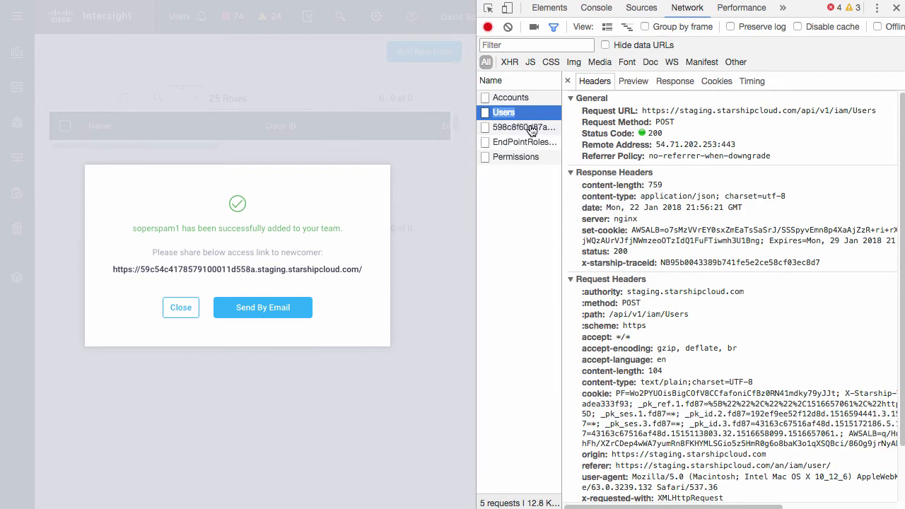
left_click(524, 128)
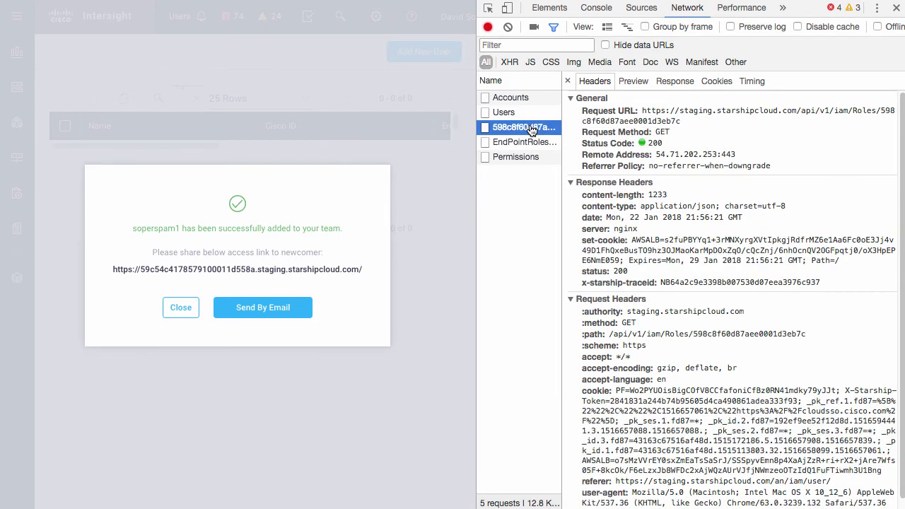
left_click(523, 142)
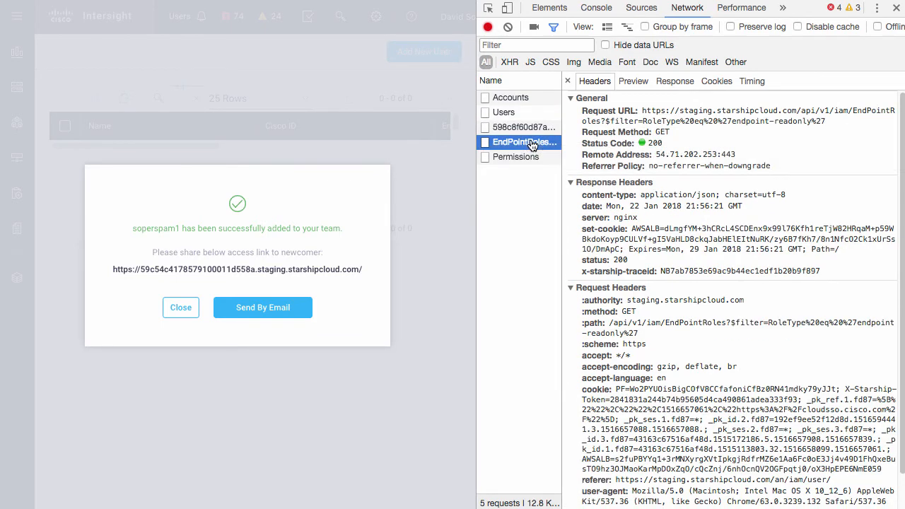
left_click(514, 156)
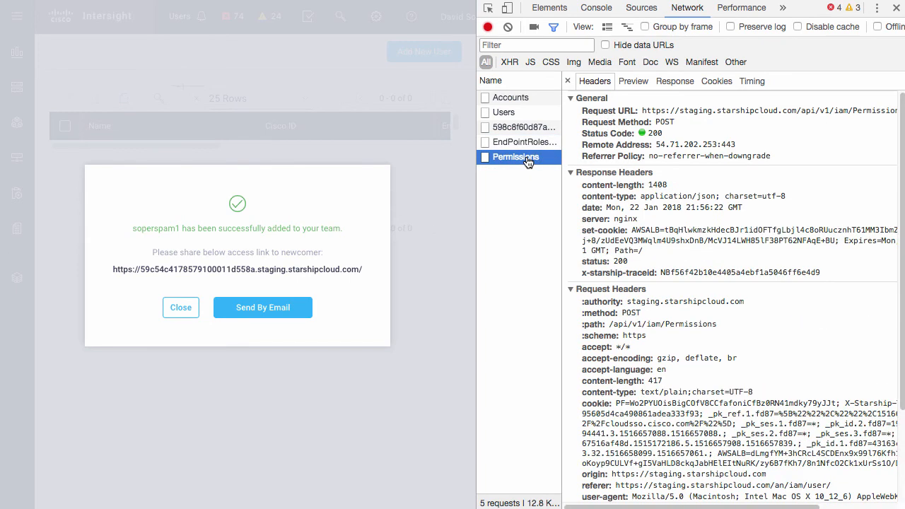
left_click(181, 307)
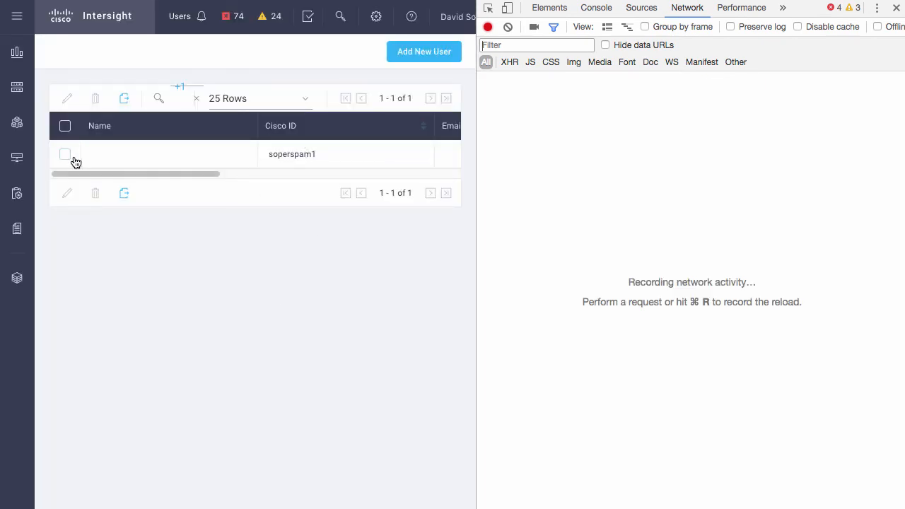
Step: Select user soperspam1 and confirm its deletion
left_click(65, 153)
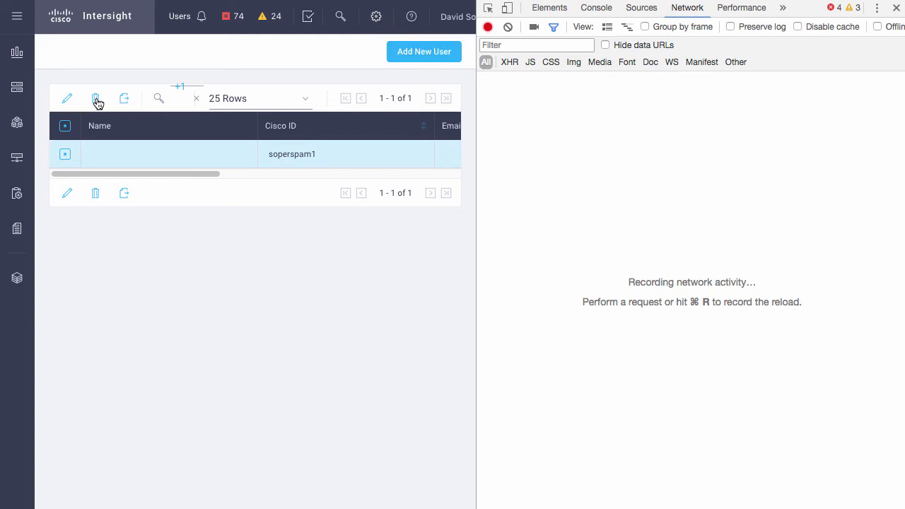
left_click(97, 99)
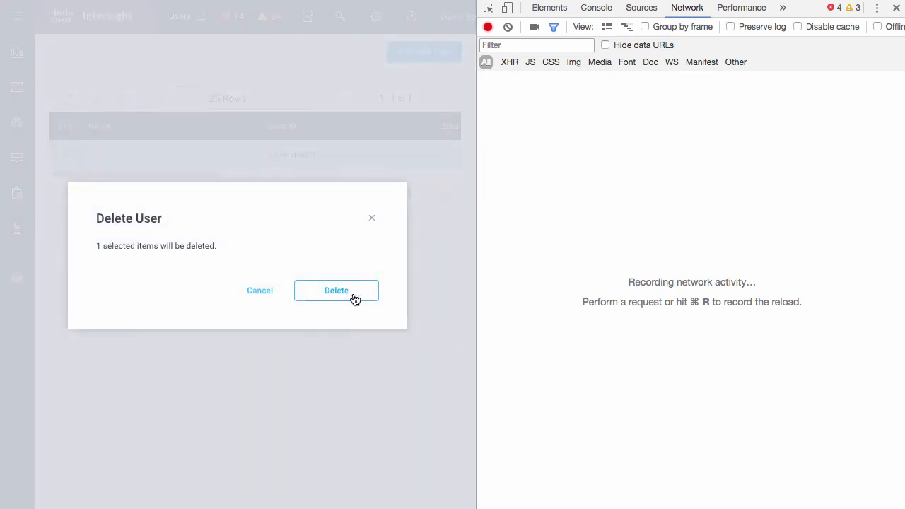
left_click(336, 290)
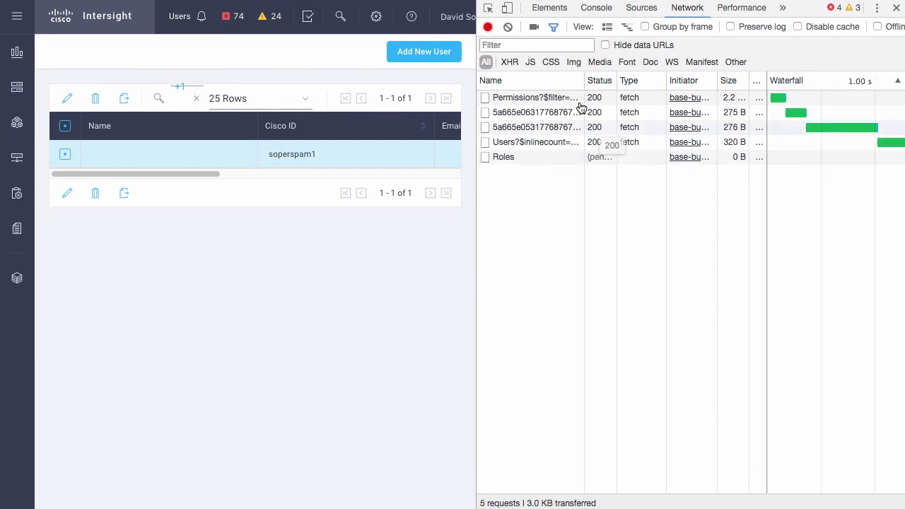
Step: Inspect the Permissions lookup, both DELETE requests and the Roles request in the Network panel
left_click(526, 98)
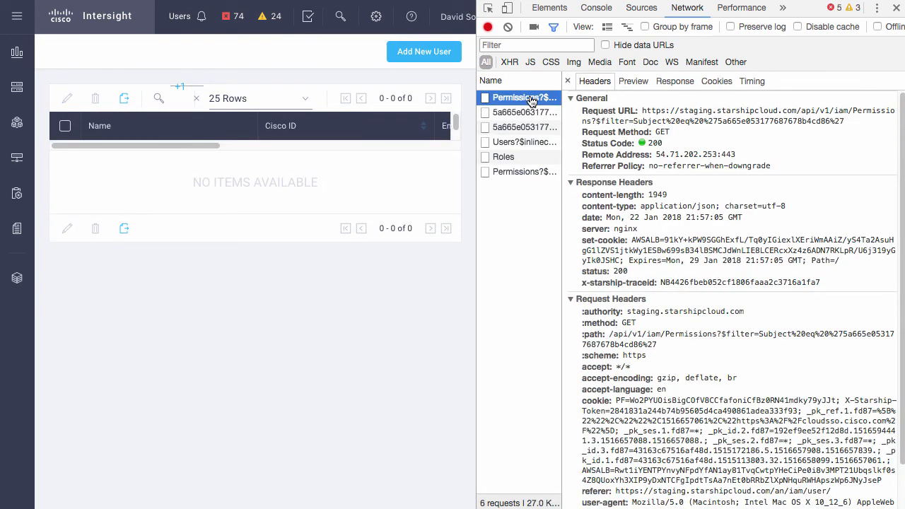
left_click(523, 114)
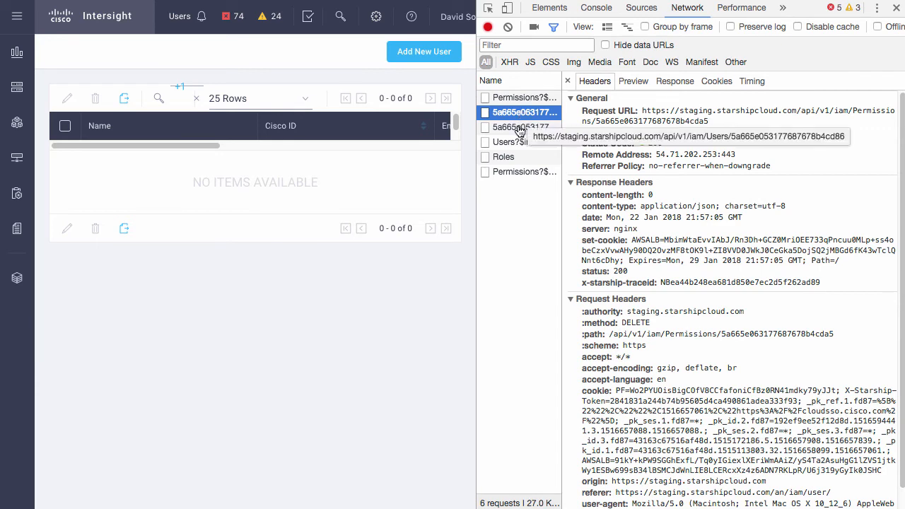
left_click(523, 128)
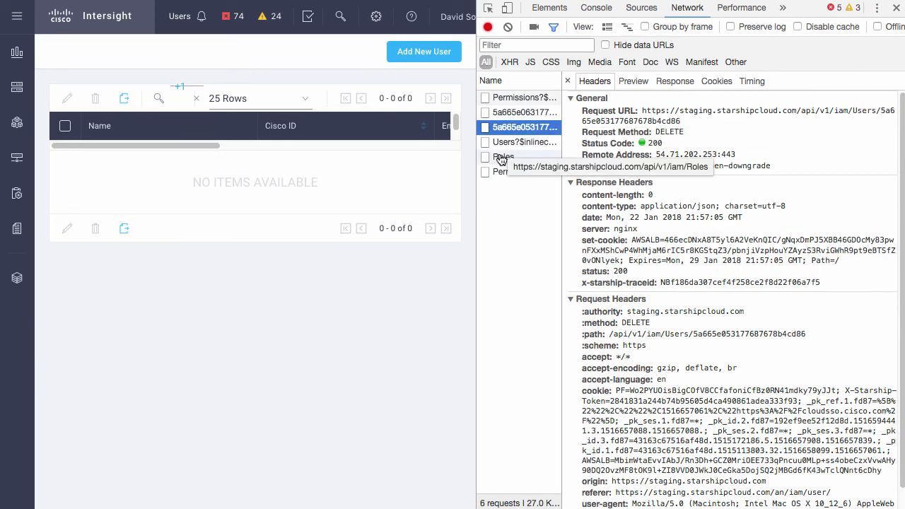
left_click(523, 142)
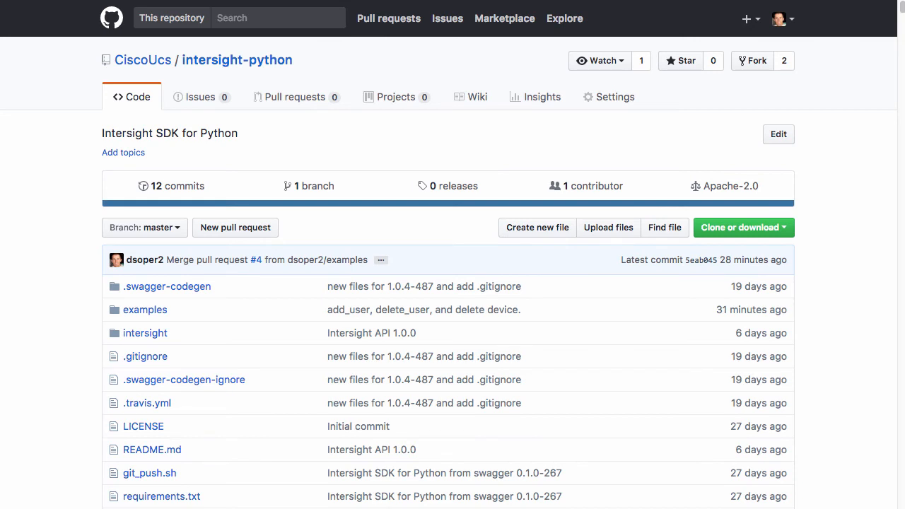
mouse_move(72, 215)
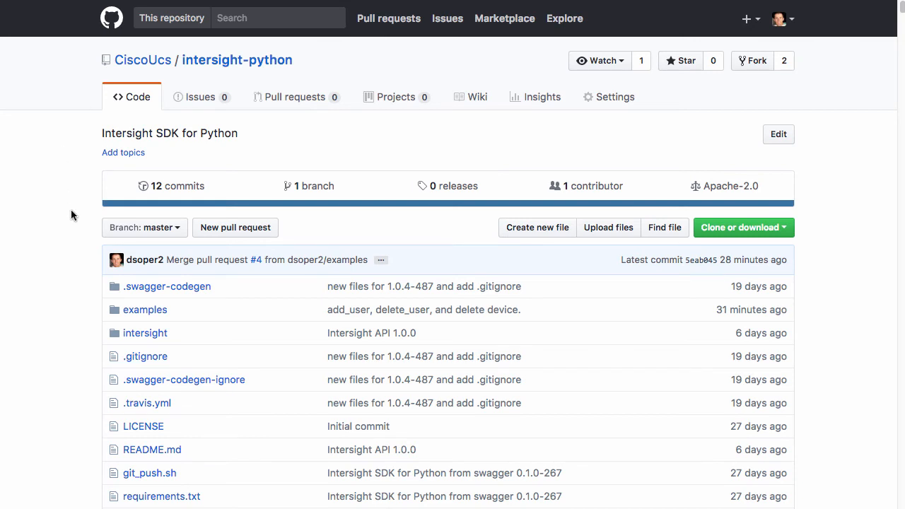
mouse_move(21, 331)
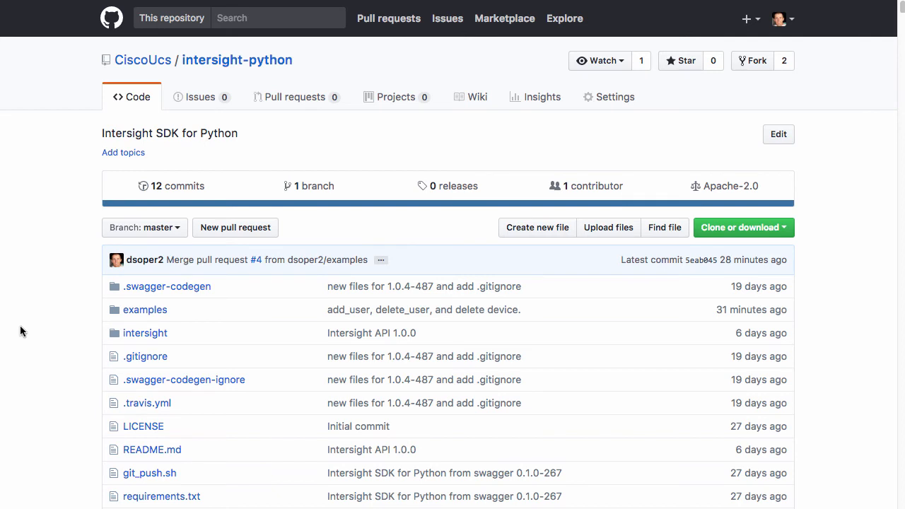
Step: Scroll through the intersight-python README describing the UCS Starship REST API package, then return to the top
scroll("down", 3)
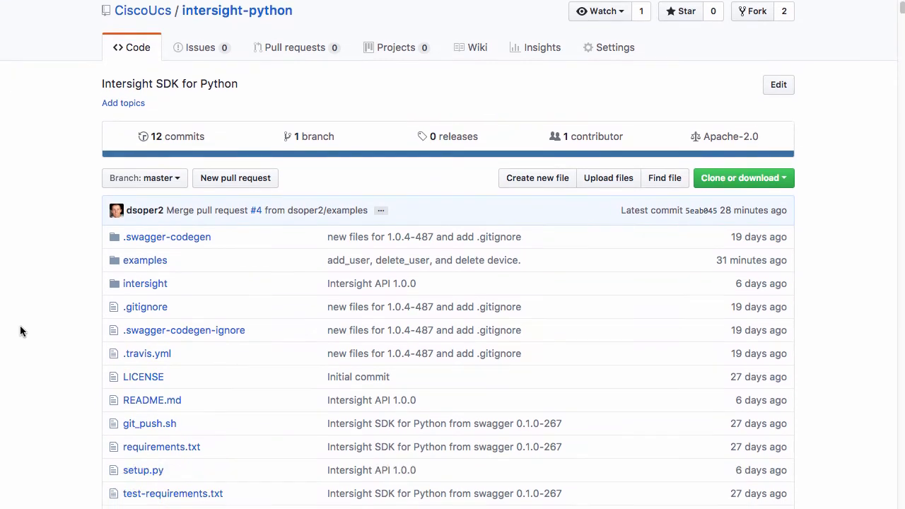
scroll("down", 3)
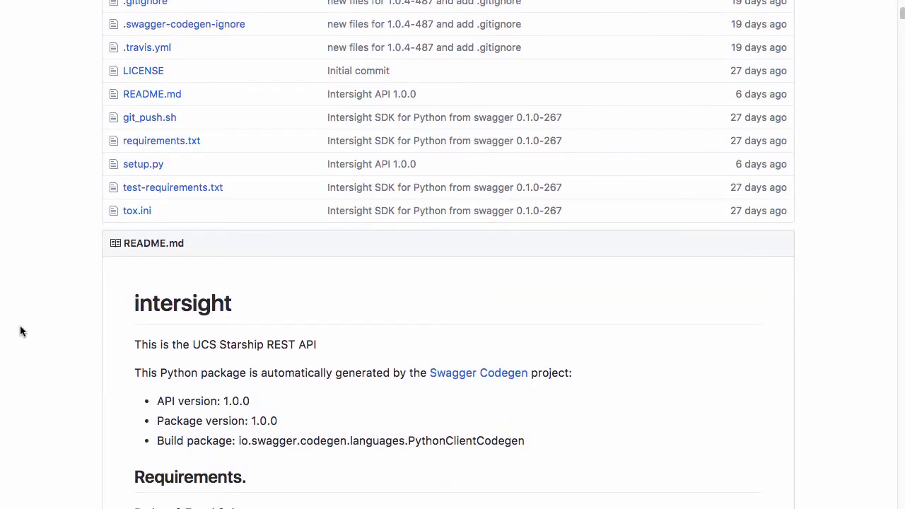
scroll("down", 3)
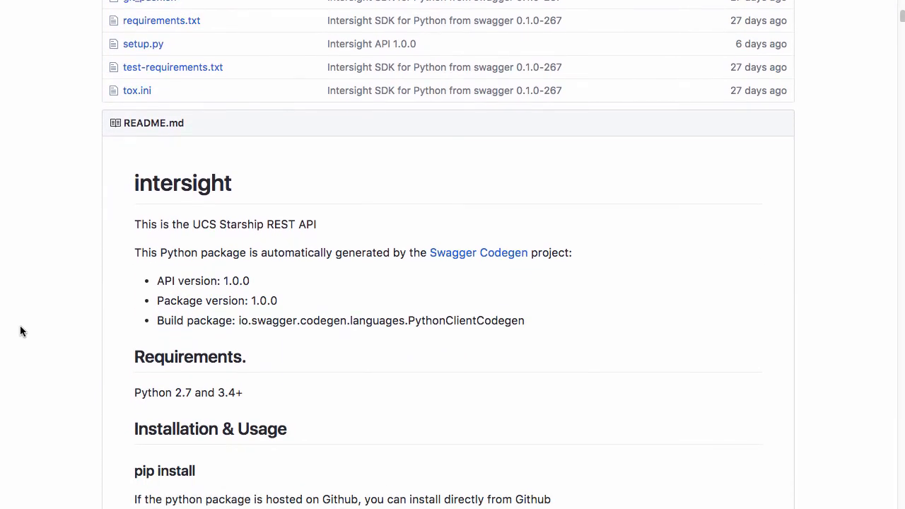
mouse_move(342, 166)
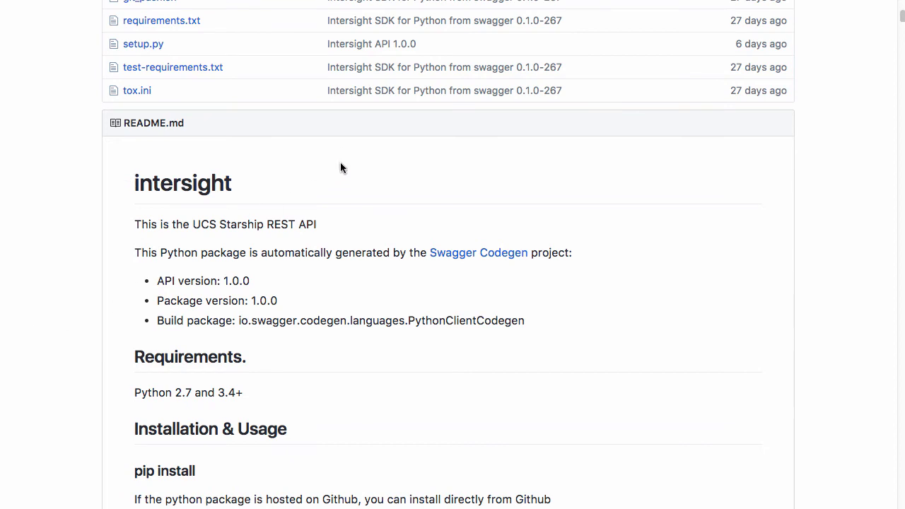
scroll("up", 3)
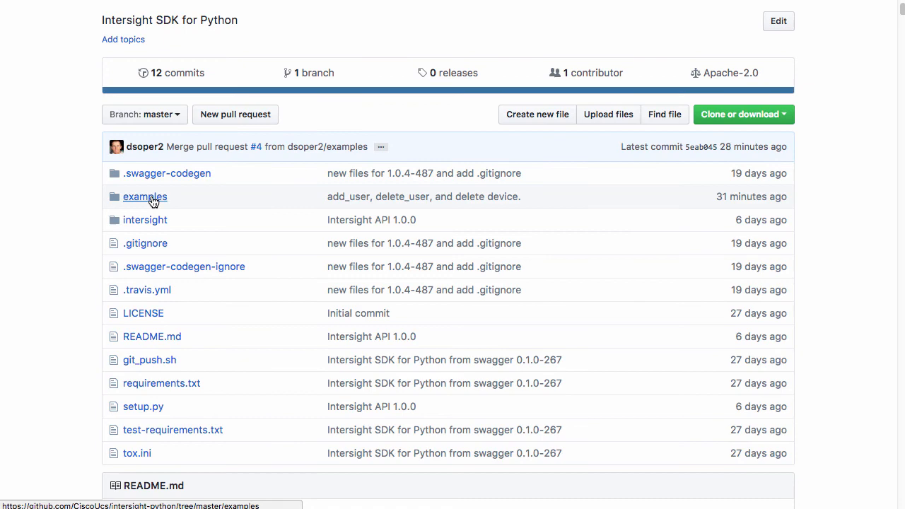
Step: Enter the examples folder listing add_user.py, claim_device.py and other scripts
left_click(144, 197)
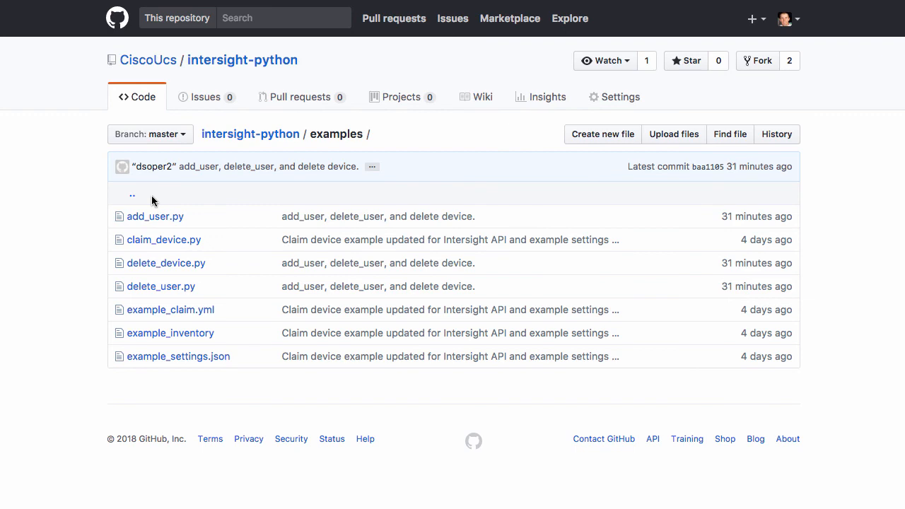
mouse_move(155, 217)
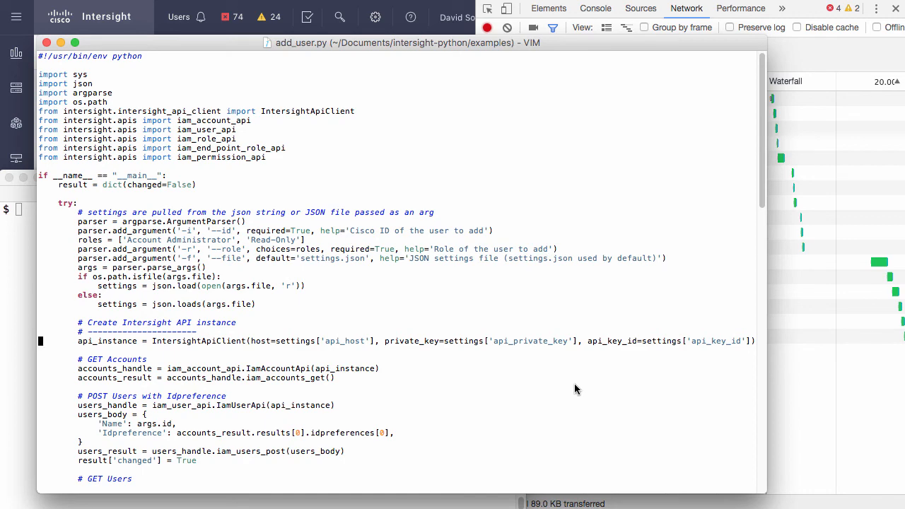
Step: Scroll add_user.py in Vim to its GET Accounts, POST Users, roles and permissions API calls
scroll("down", 3)
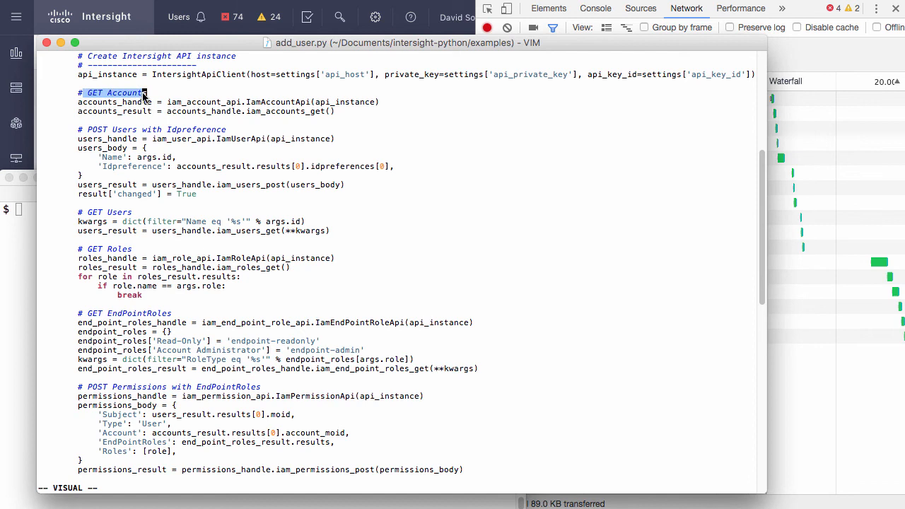
mouse_move(135, 131)
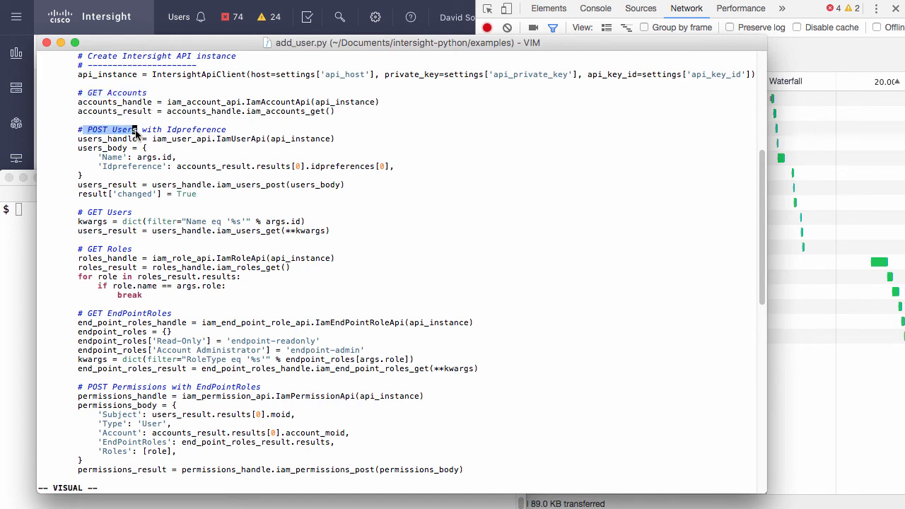
mouse_move(96, 218)
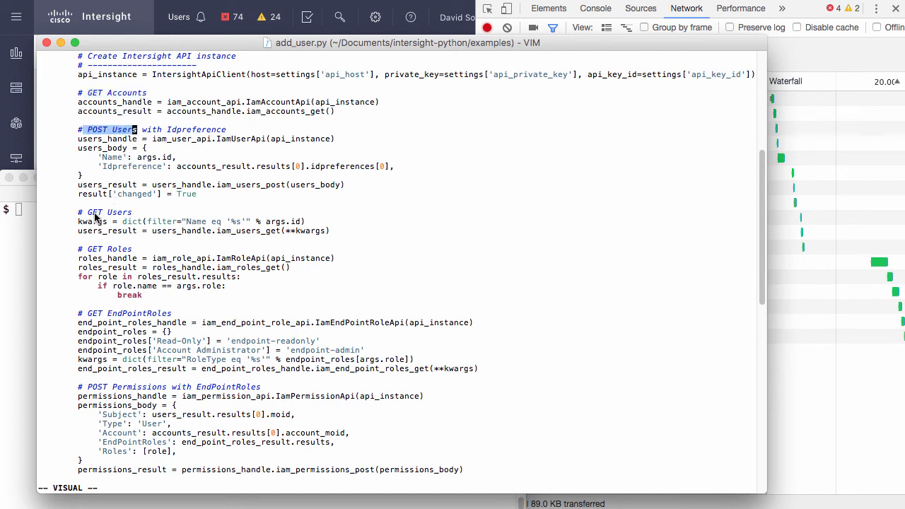
mouse_move(90, 252)
type("pyth")
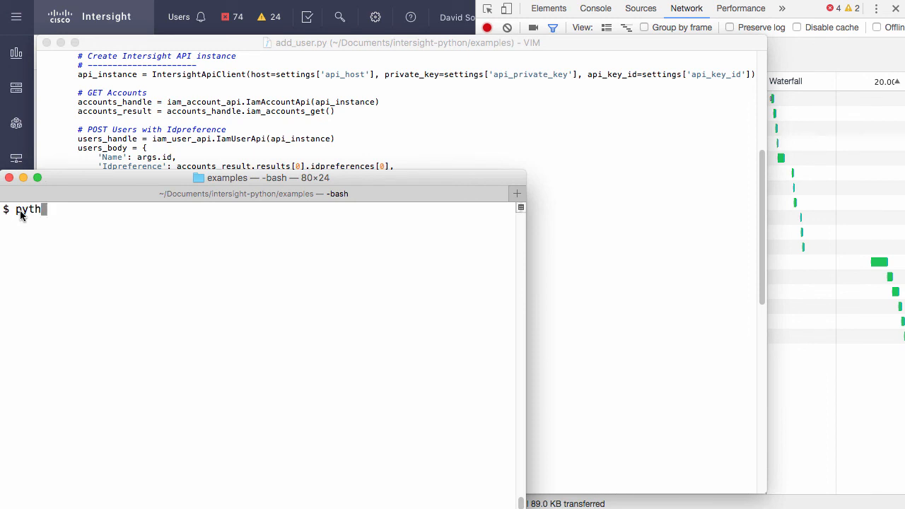
Step: Run python add_user.py -i soperspam1 -r Read-Only, returning changed: true
type("on add_user.py -i")
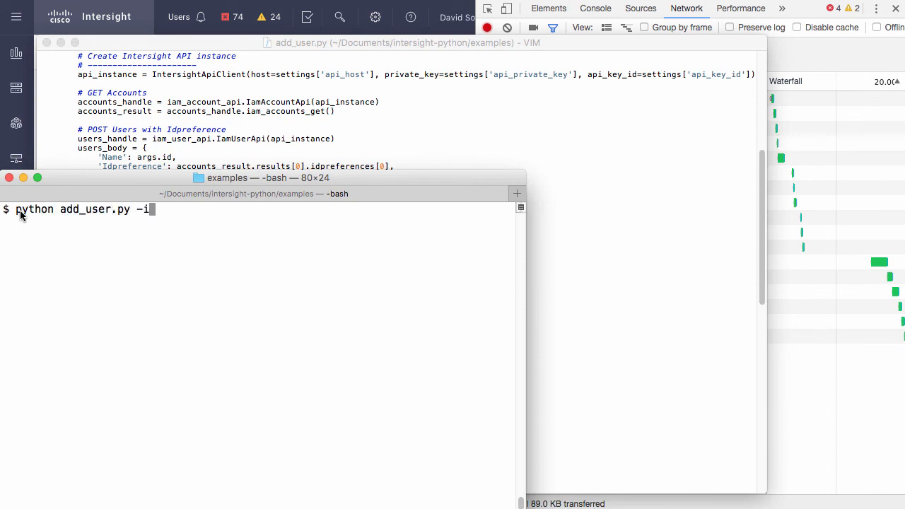
type("soperspam1 -r")
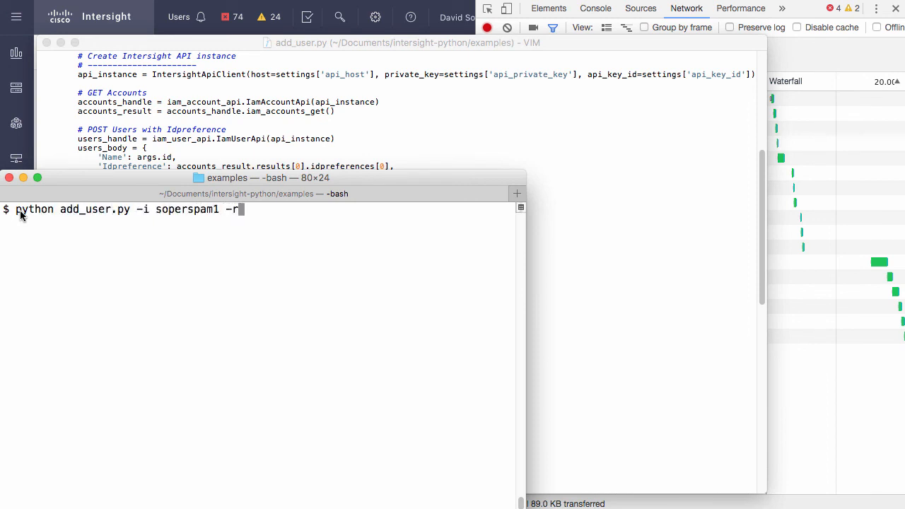
type("Read-Only")
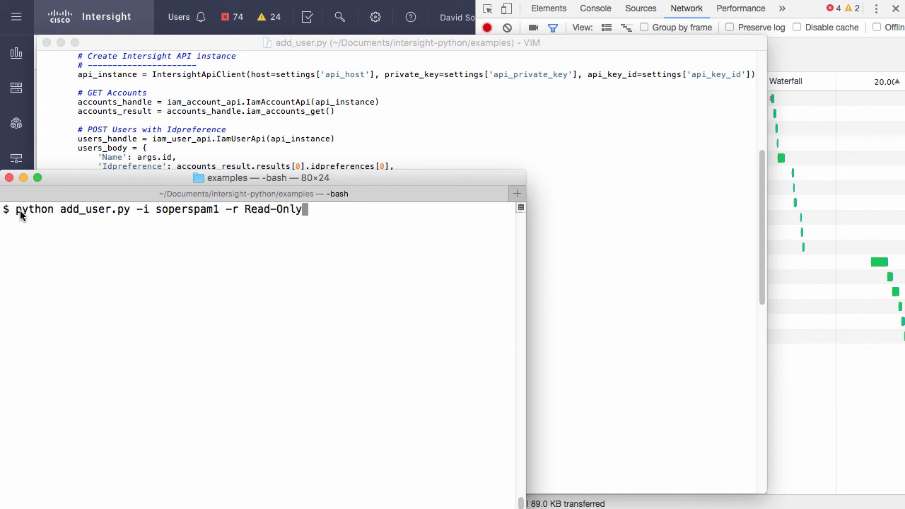
key("Return")
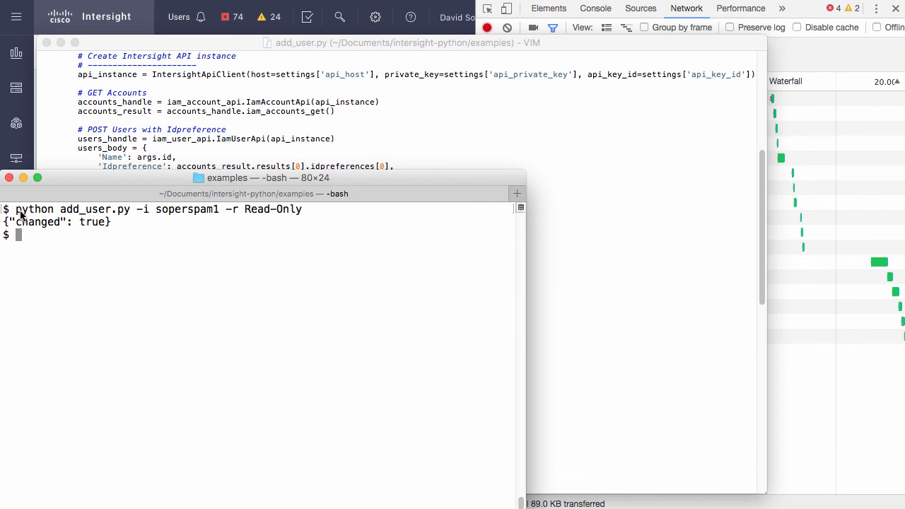
mouse_move(147, 14)
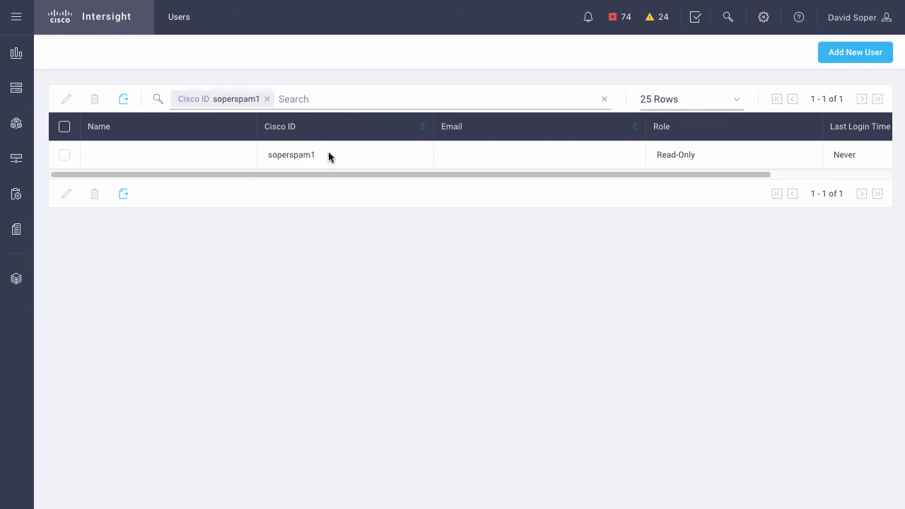
mouse_move(736, 163)
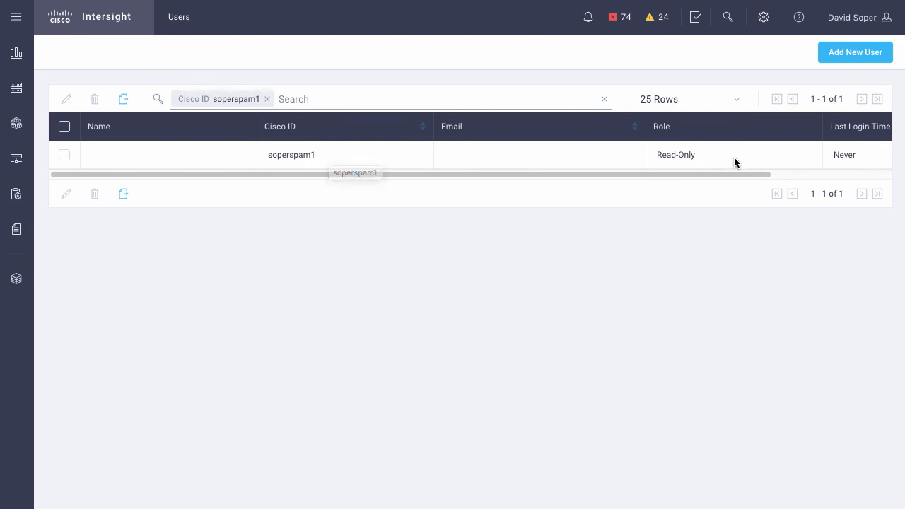
mouse_move(792, 161)
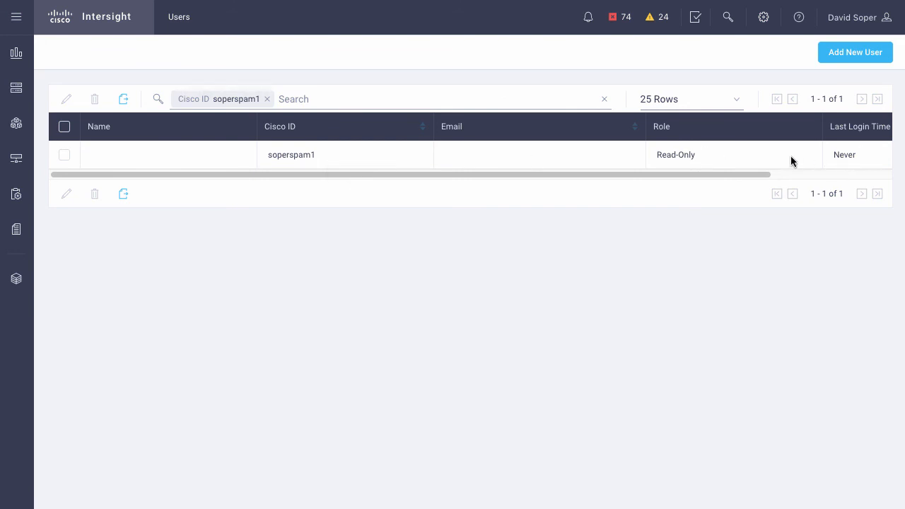